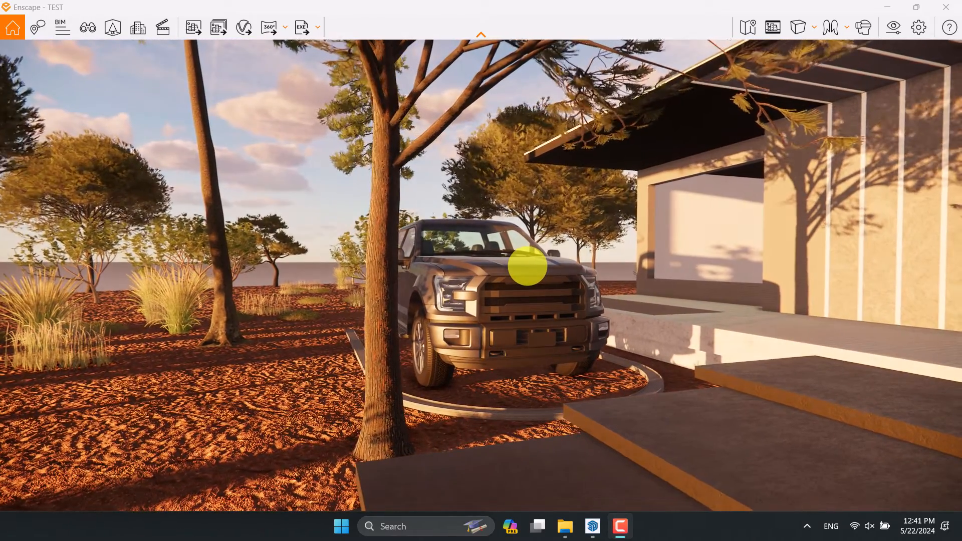
Switch to the saved 'Advanced Rendering' view of the house steps and pickup truck
{"action": "left_click", "coordinate": [87, 27]}
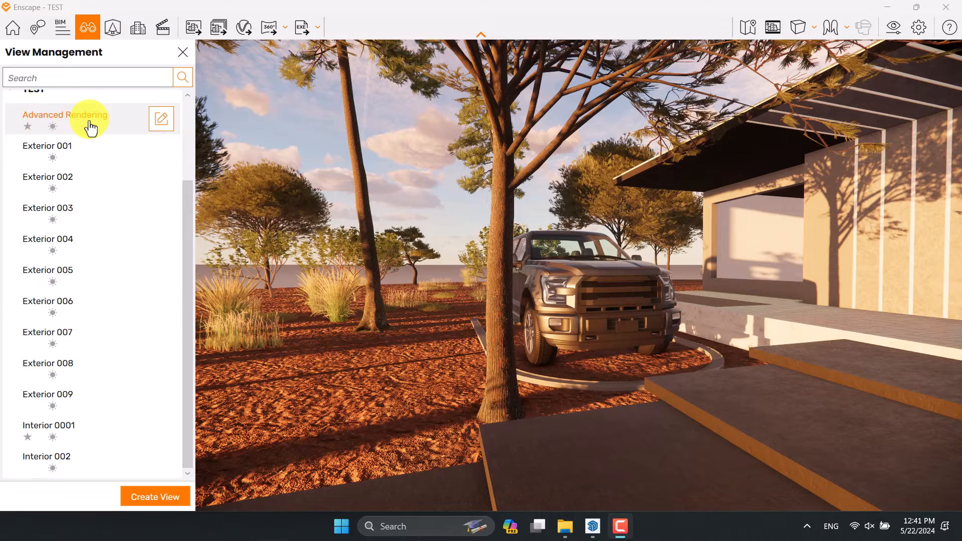
{"action": "left_click", "coordinate": [65, 116]}
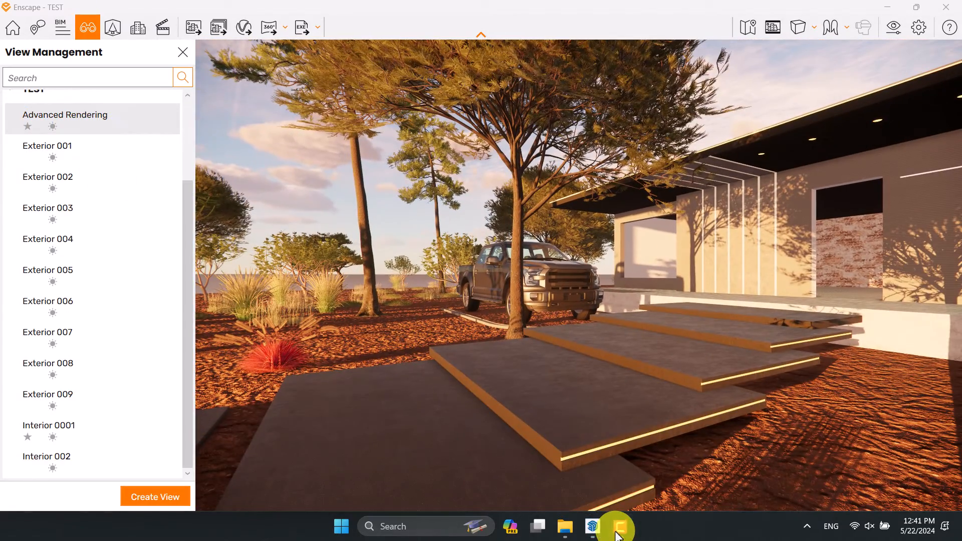
{"action": "left_click", "coordinate": [182, 52]}
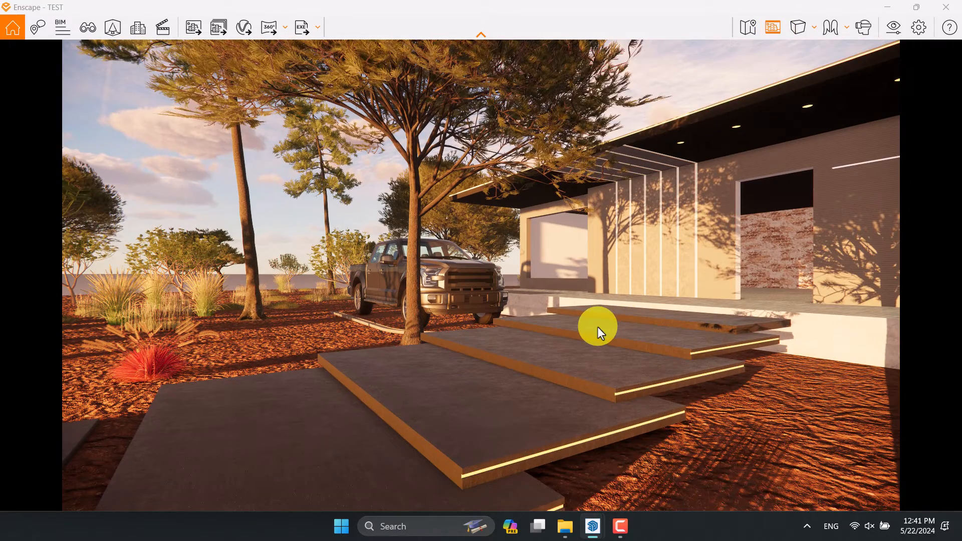
In Visual Settings Output, choose a Custom resolution and begin editing the width value
{"action": "left_click", "coordinate": [88, 27]}
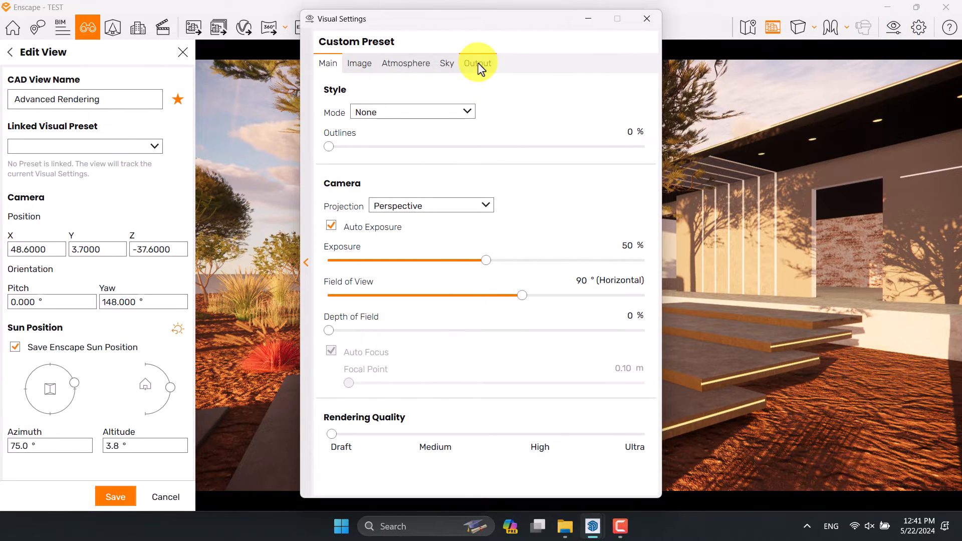
{"action": "left_click", "coordinate": [478, 63]}
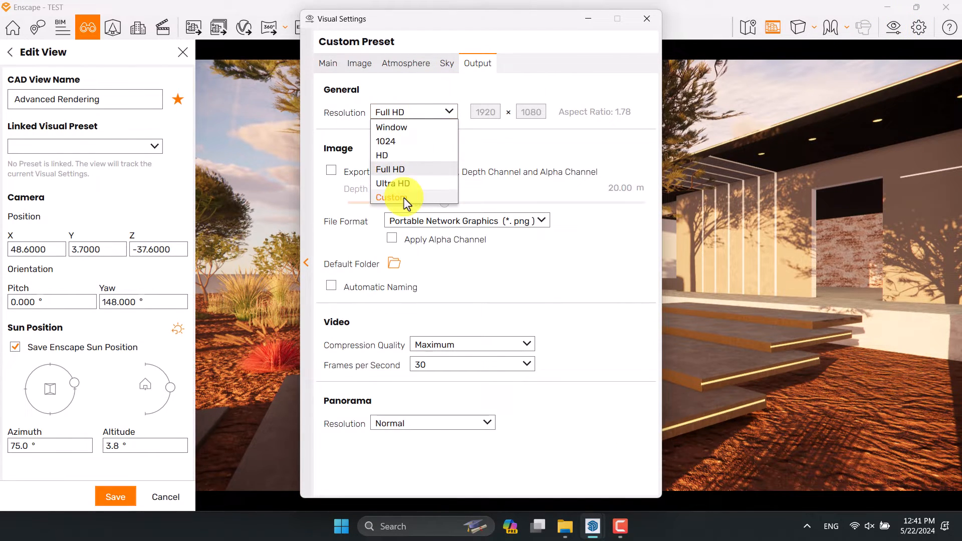
{"action": "left_click", "coordinate": [390, 198]}
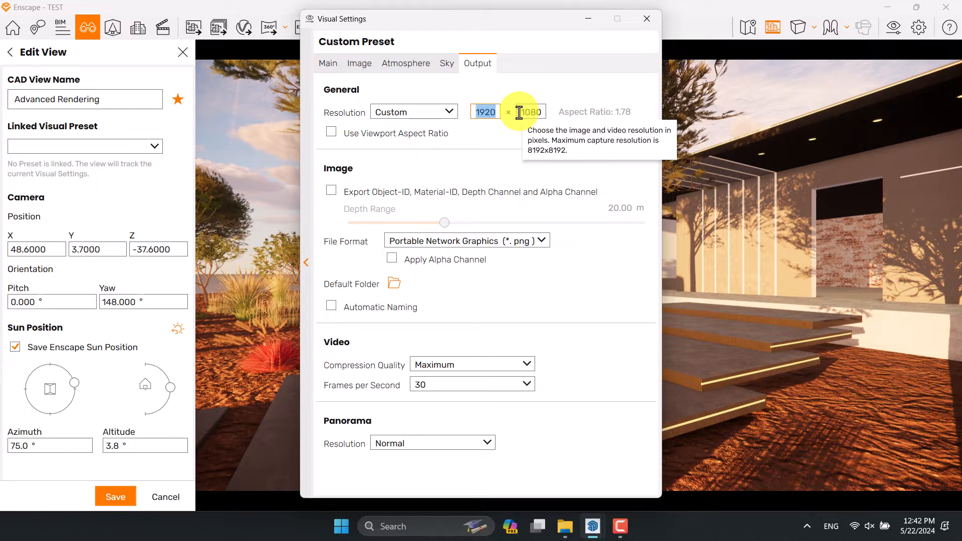
{"action": "left_click", "coordinate": [484, 111]}
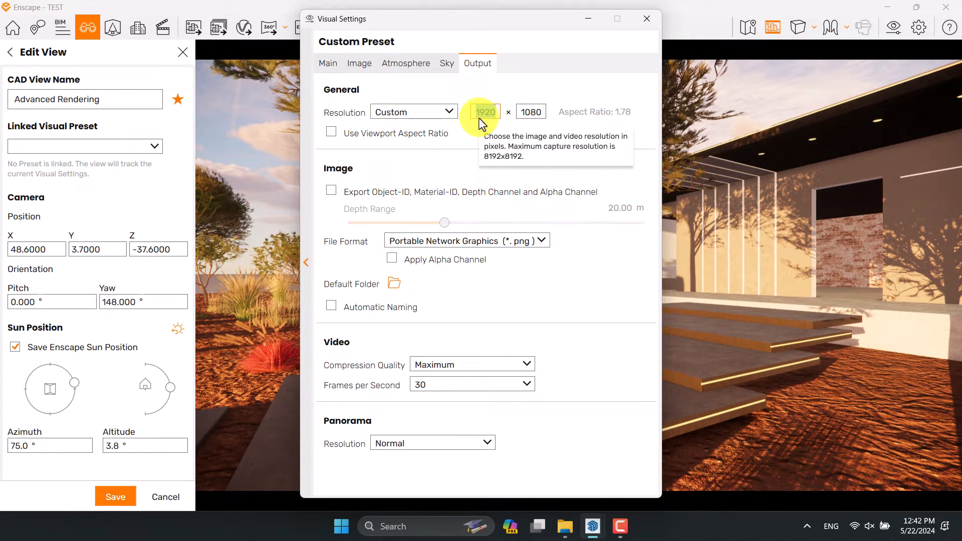
{"action": "mouse_move", "coordinate": [498, 128]}
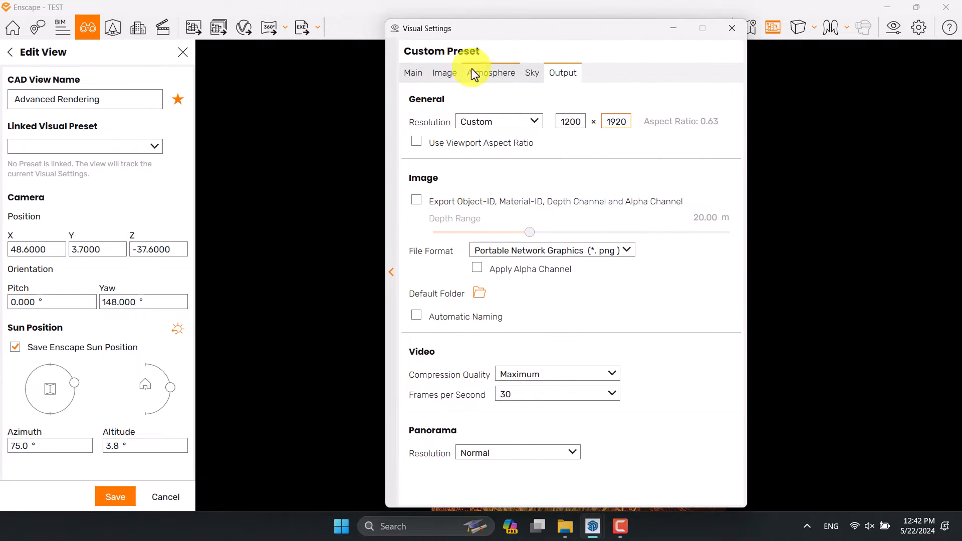
Set camera pitch to 1° and yaw to 151°, then save the Advanced Rendering view
{"action": "left_click", "coordinate": [413, 73]}
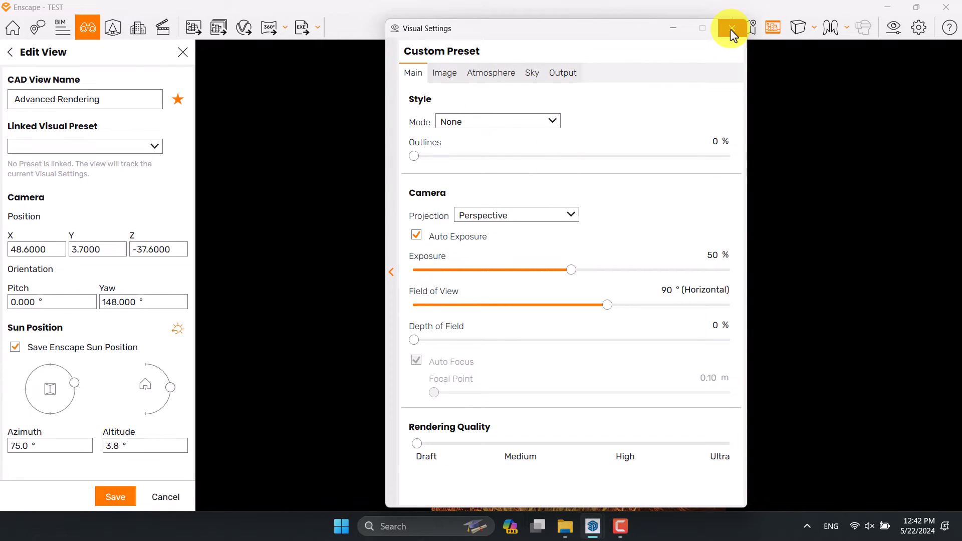
{"action": "left_click", "coordinate": [730, 28]}
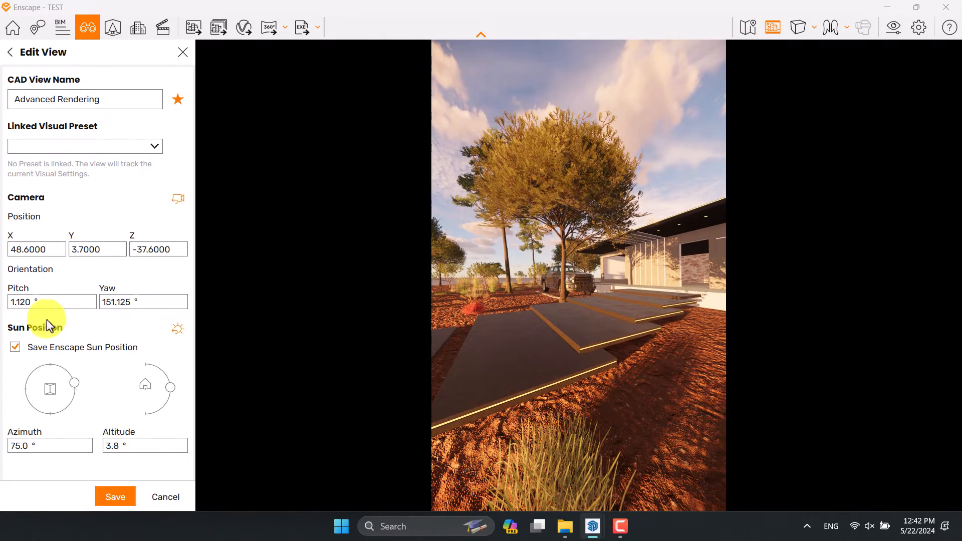
{"action": "left_click", "coordinate": [52, 301]}
{"action": "type", "text": "151.000"}
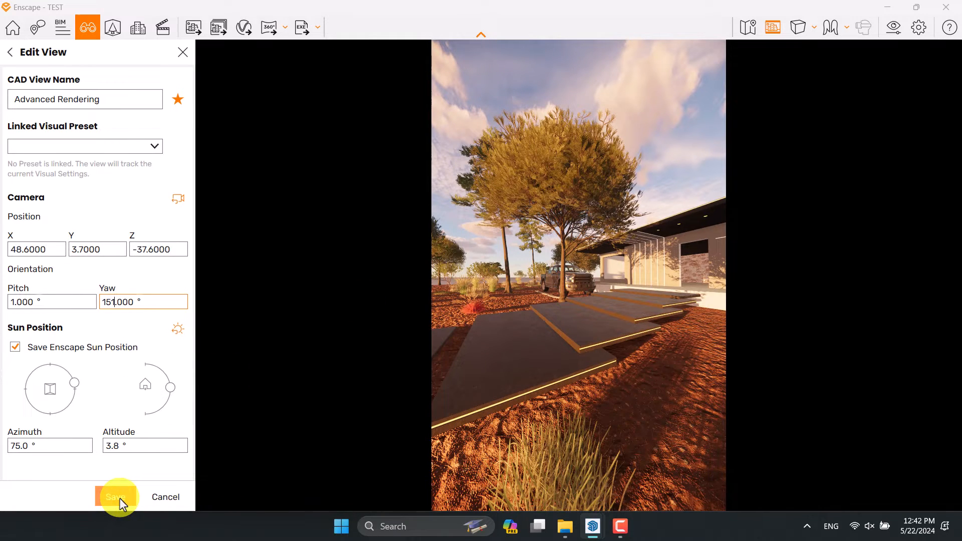
{"action": "left_click", "coordinate": [115, 497]}
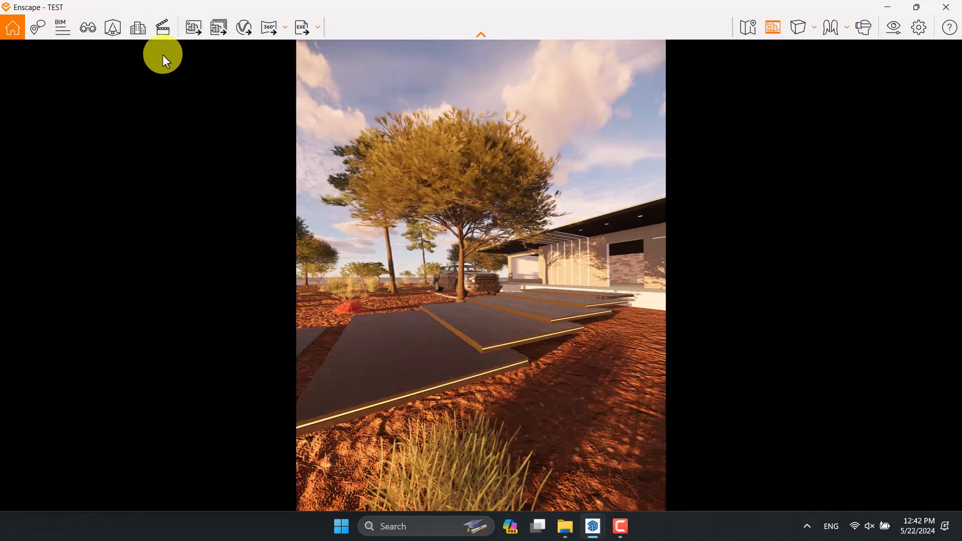
{"action": "left_click", "coordinate": [111, 28]}
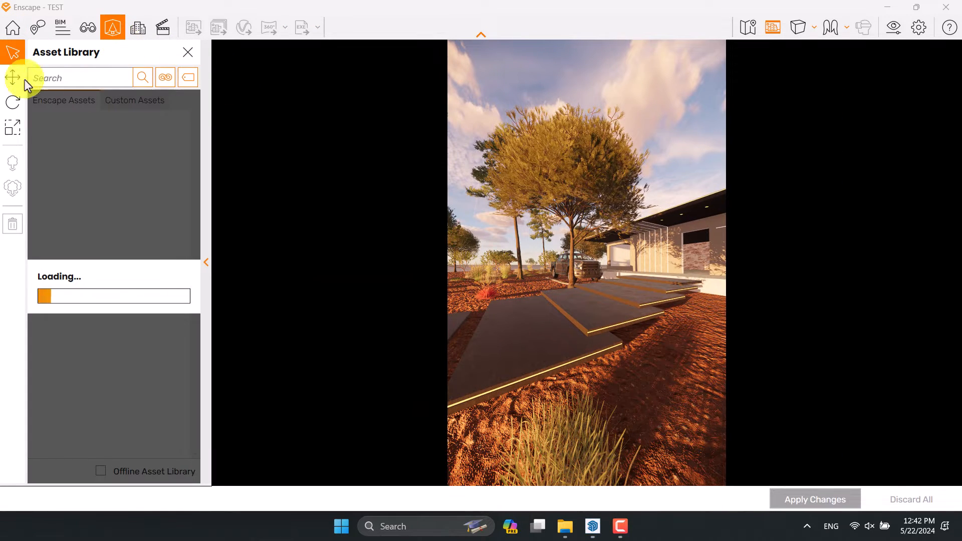
{"action": "left_click", "coordinate": [573, 187]}
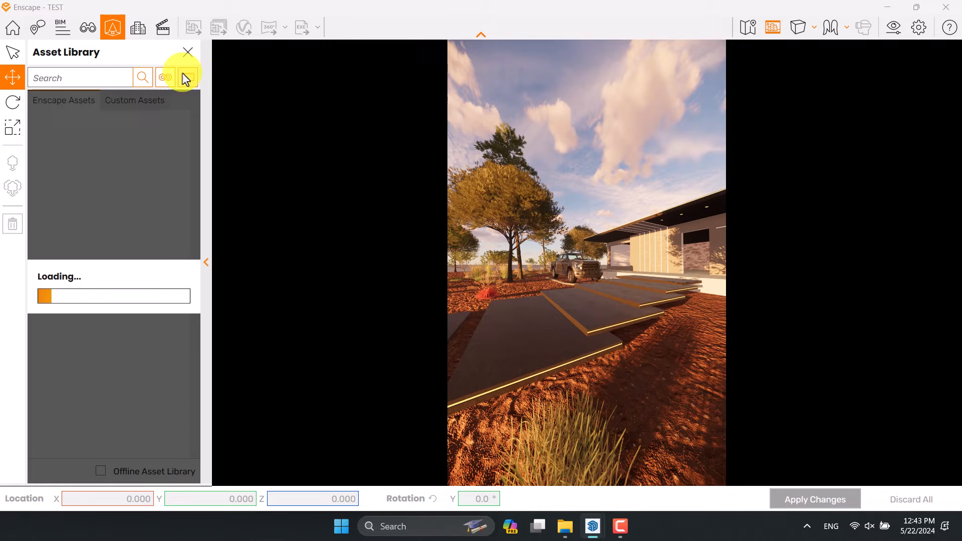
{"action": "left_click", "coordinate": [187, 51]}
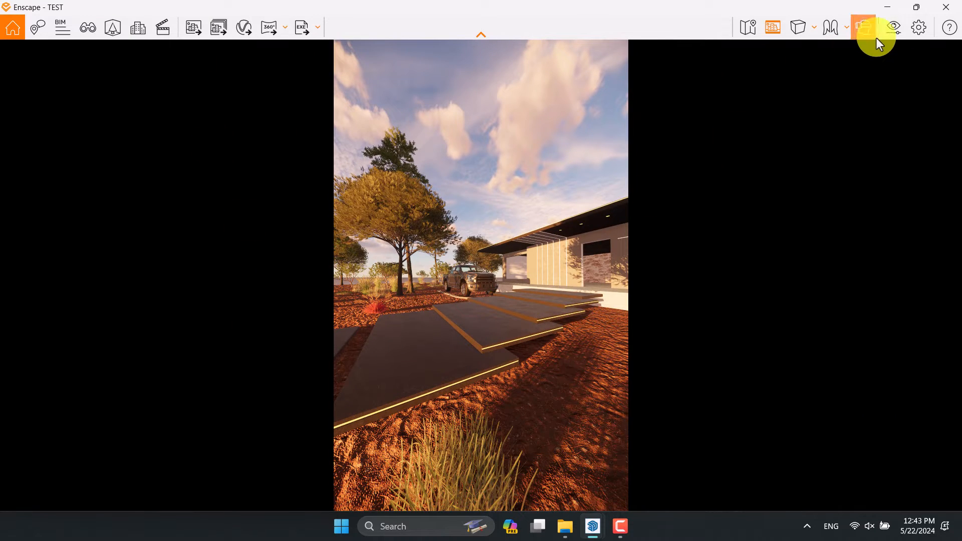
{"action": "mouse_move", "coordinate": [893, 27]}
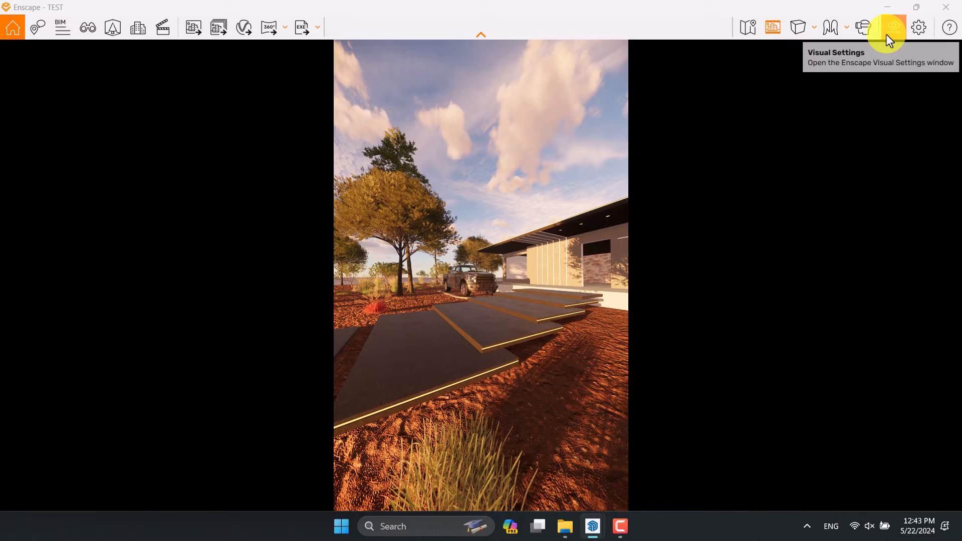
Set field of view to 26° and re-aim the camera closely at the pickup truck
{"action": "left_click", "coordinate": [892, 27]}
{"action": "type", "text": "26"}
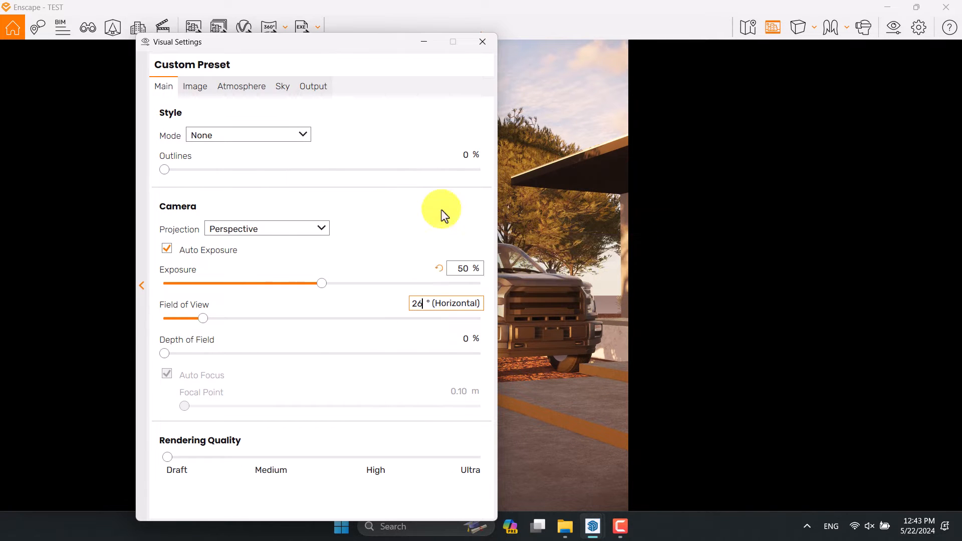
{"action": "left_click", "coordinate": [88, 27]}
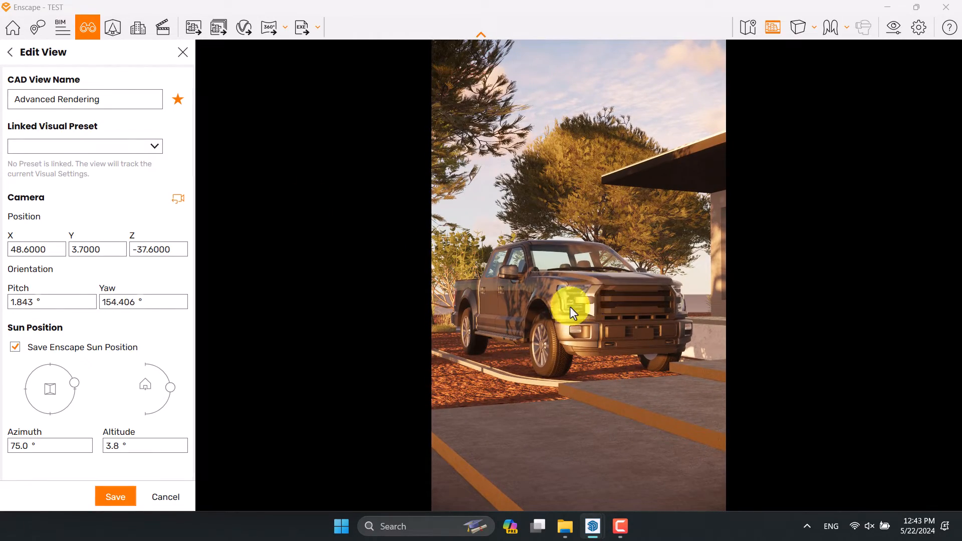
{"action": "triple_click", "coordinate": [52, 301]}
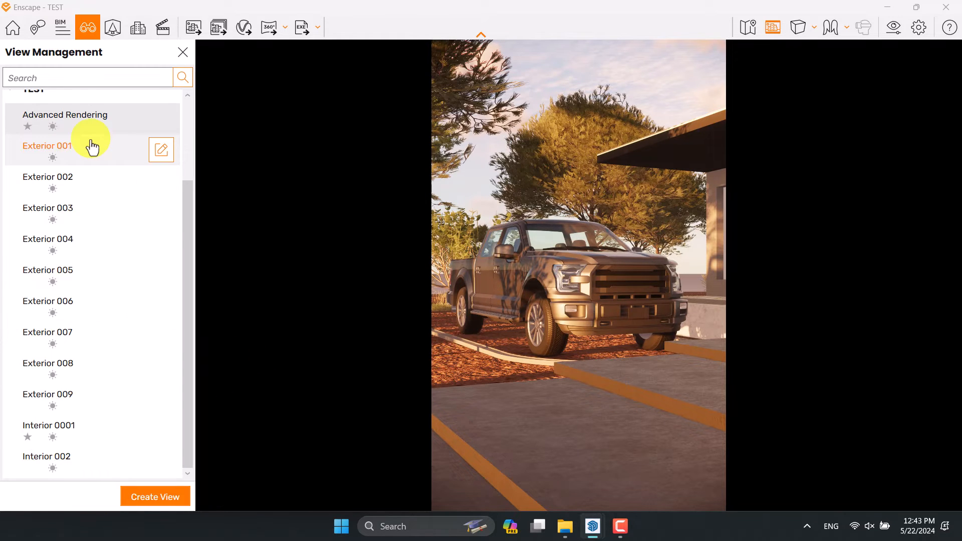
Switch the rendering quality slider to Ultra in Visual Settings
{"action": "left_click", "coordinate": [182, 52]}
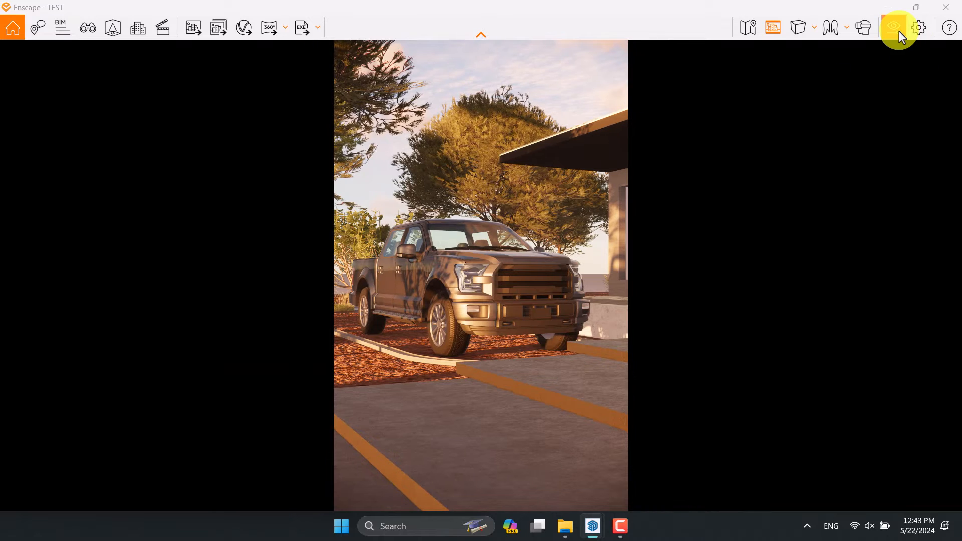
{"action": "left_click", "coordinate": [893, 27]}
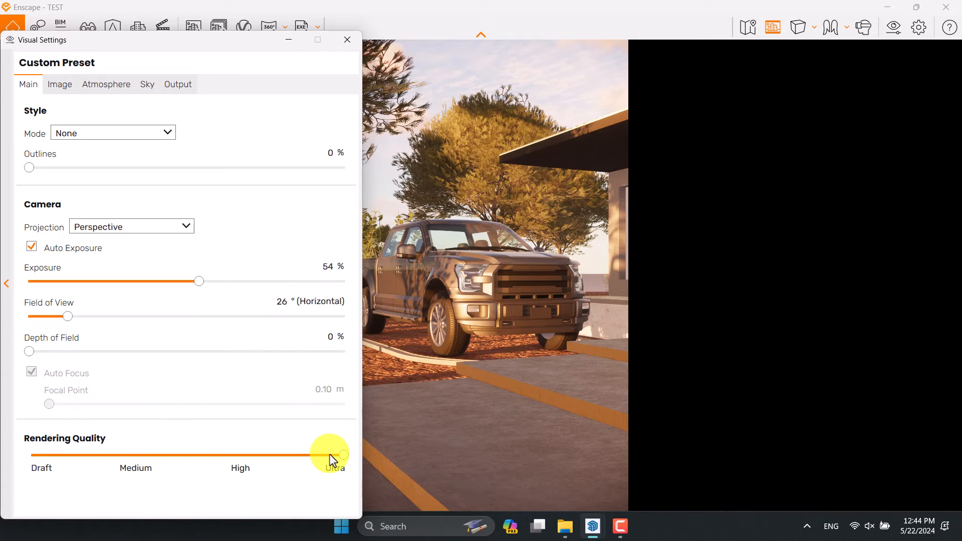
{"action": "left_click", "coordinate": [331, 454]}
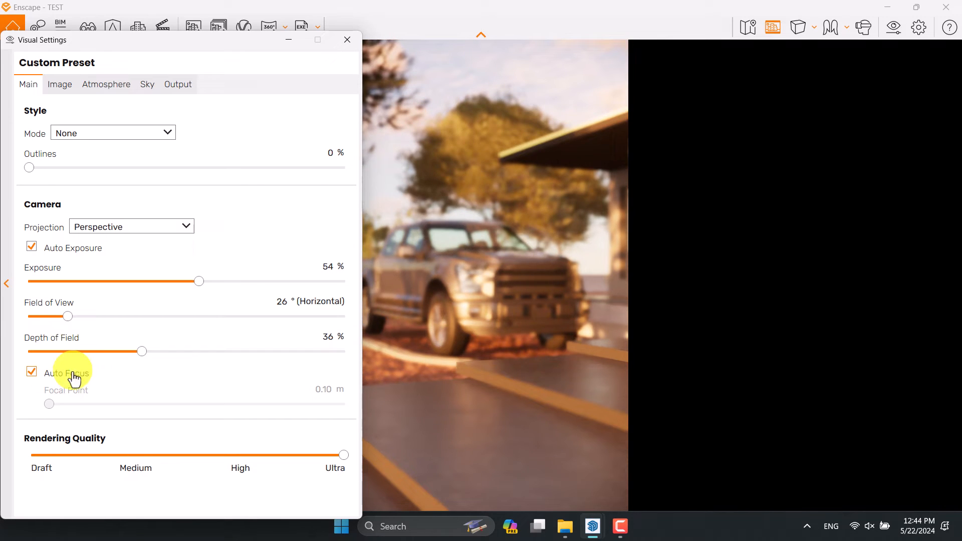
{"action": "mouse_move", "coordinate": [123, 418]}
{"action": "type", "text": "11"}
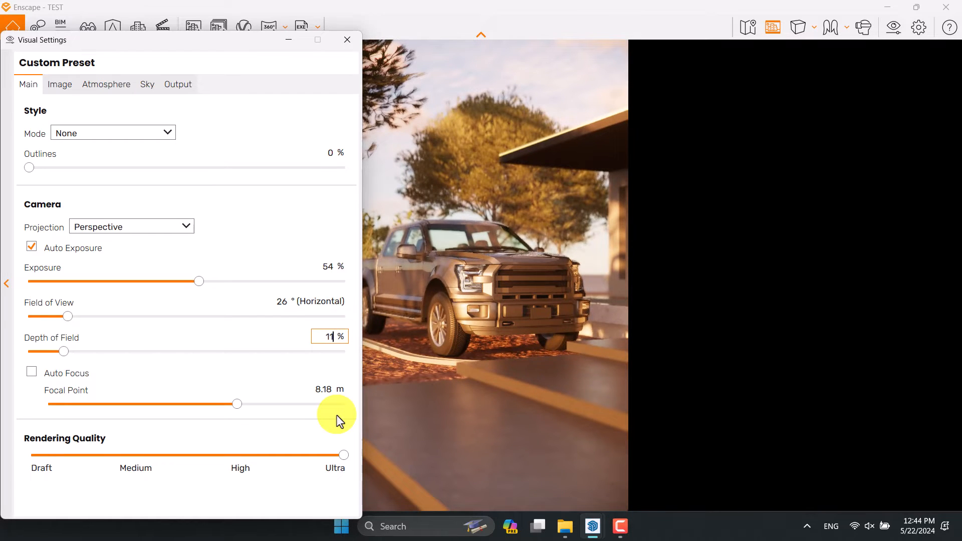
{"action": "mouse_move", "coordinate": [147, 341]}
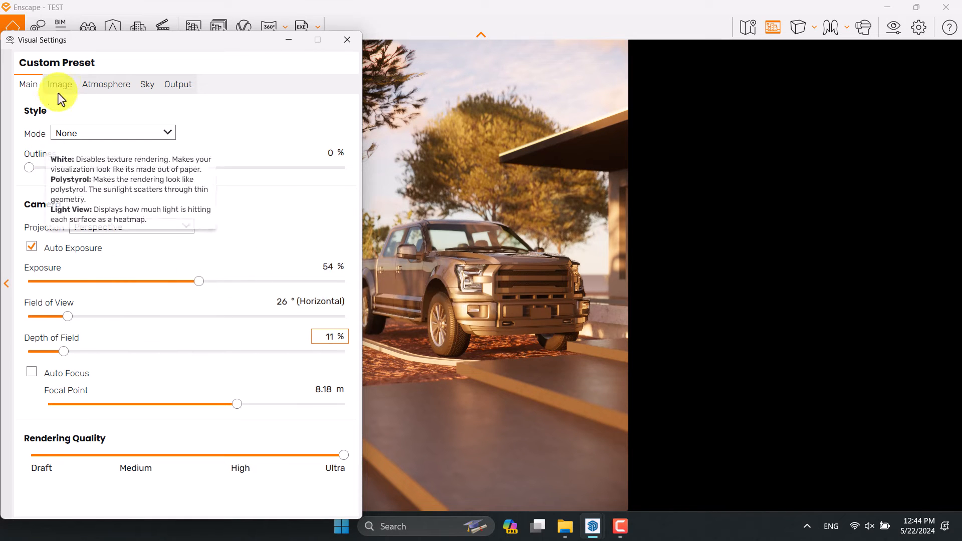
On the Image tab, enter the colour temperature and set vignette strength to 61%
{"action": "left_click", "coordinate": [60, 84]}
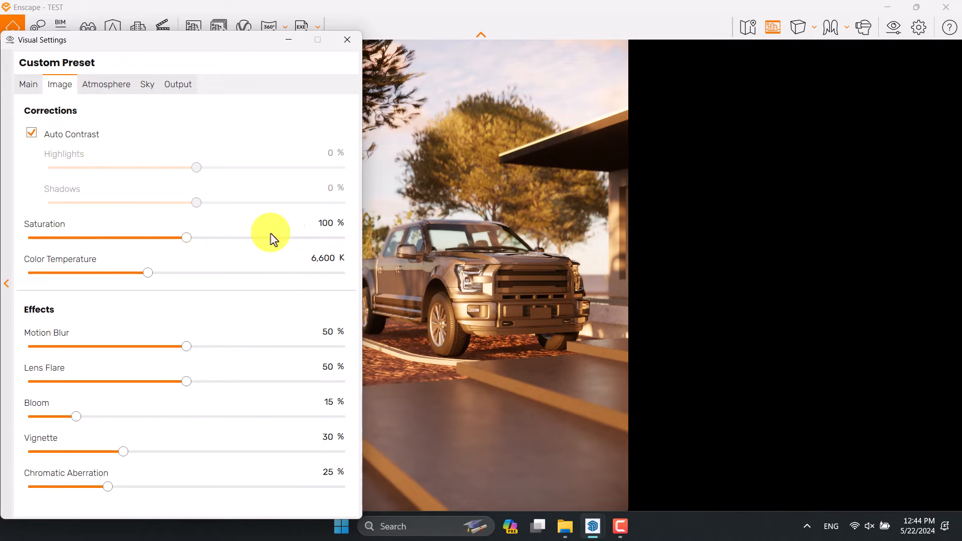
{"action": "mouse_move", "coordinate": [629, 337]}
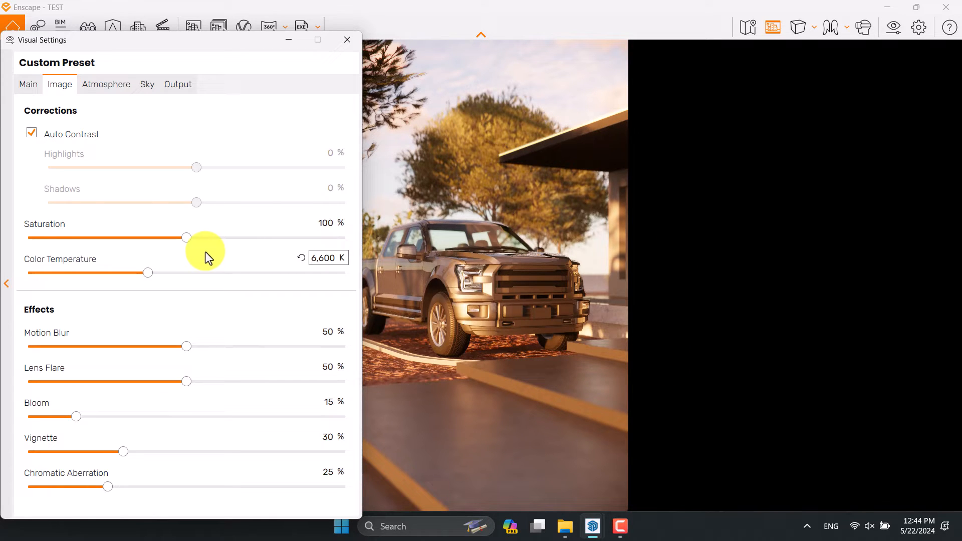
{"action": "mouse_move", "coordinate": [187, 238]}
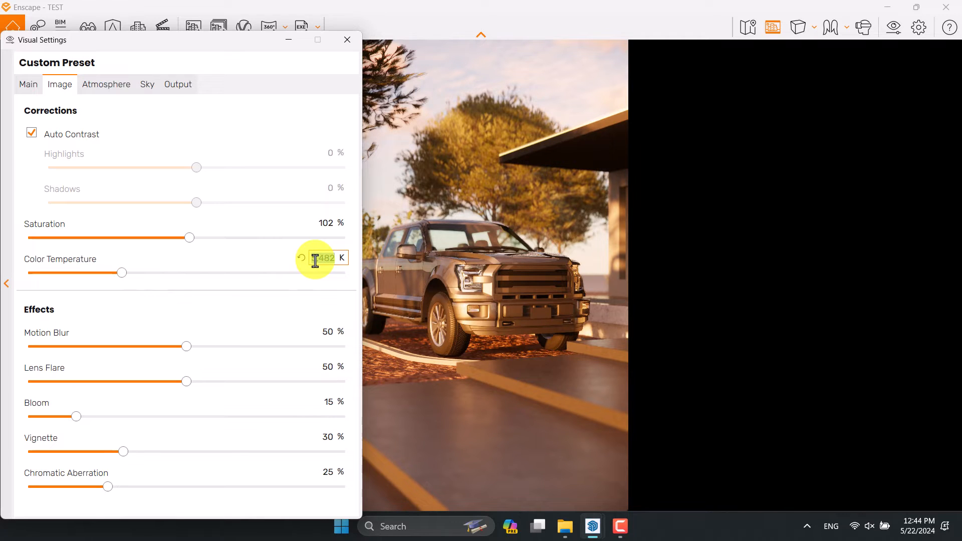
{"action": "type", "text": "7000"}
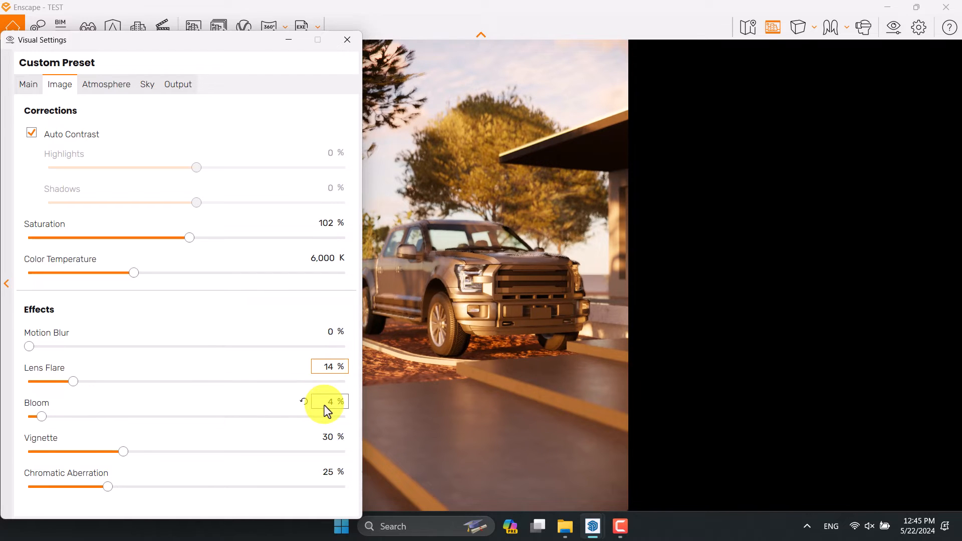
{"action": "left_click", "coordinate": [329, 436]}
{"action": "type", "text": "61"}
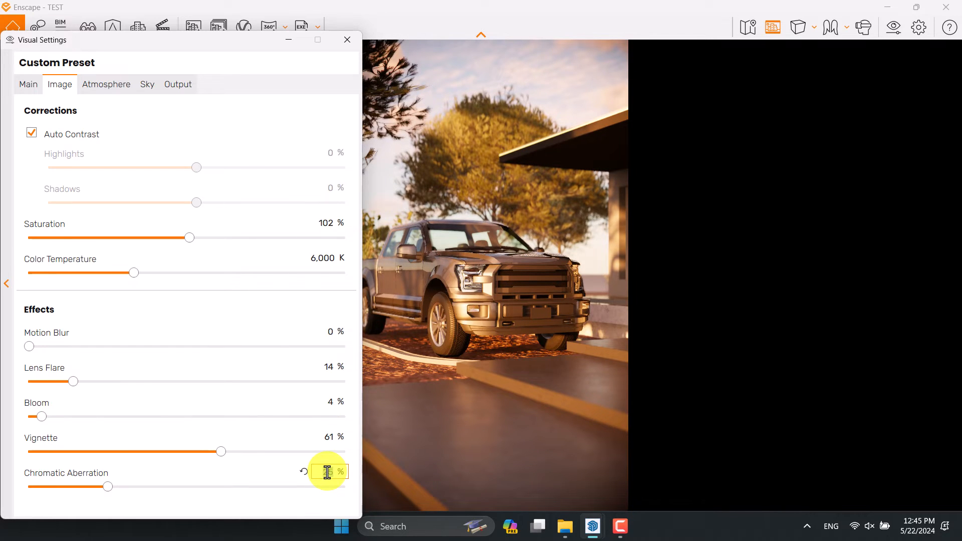
{"action": "left_click", "coordinate": [106, 84]}
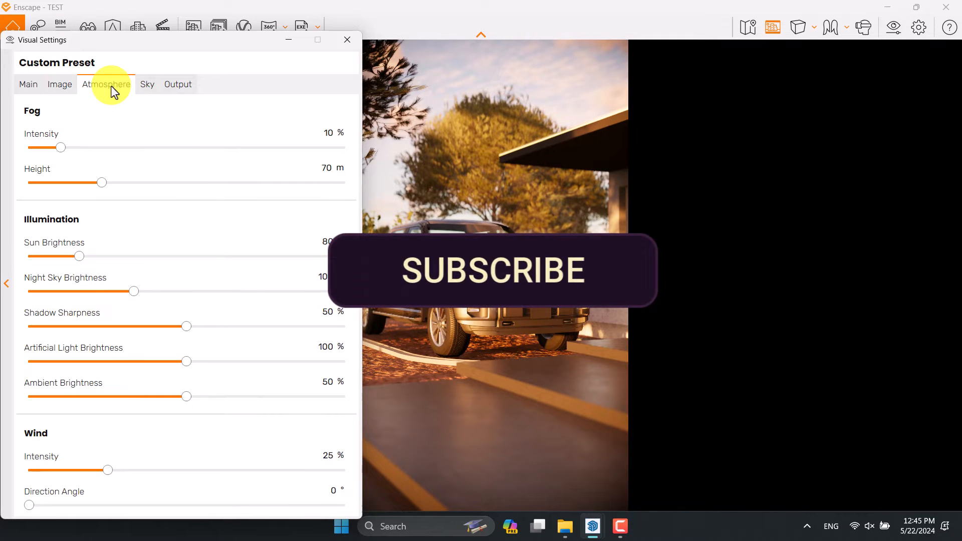
Drag fog intensity up to 66% on the Atmosphere tab
{"action": "left_click_drag", "start_coordinate": [58, 147], "coordinate": [28, 147]}
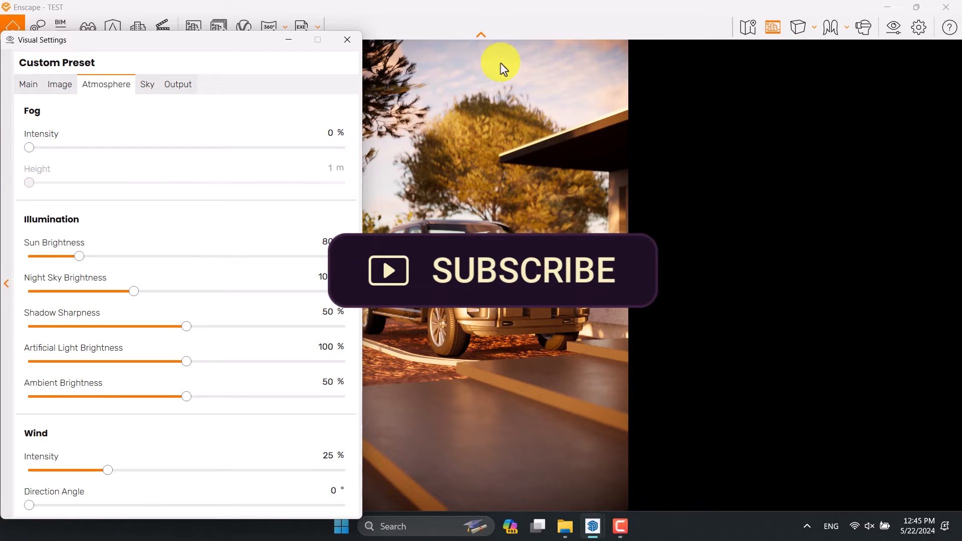
{"action": "left_click_drag", "start_coordinate": [29, 147], "coordinate": [110, 147]}
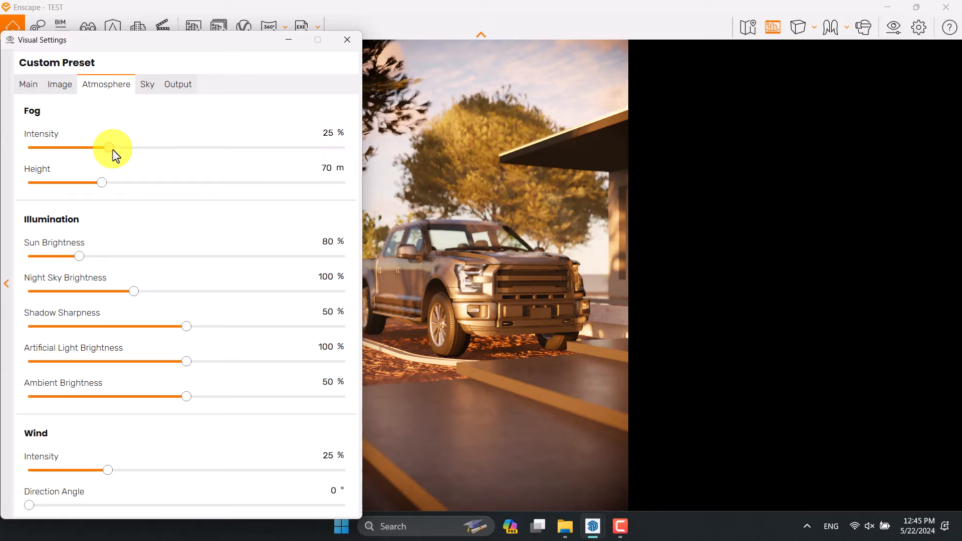
{"action": "left_click_drag", "start_coordinate": [110, 148], "coordinate": [170, 147]}
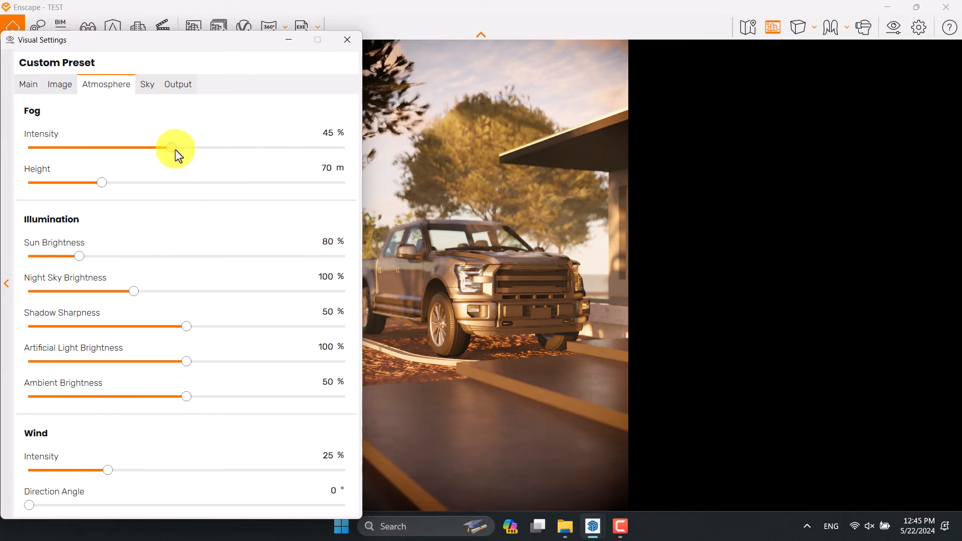
{"action": "left_click_drag", "start_coordinate": [168, 148], "coordinate": [191, 148]}
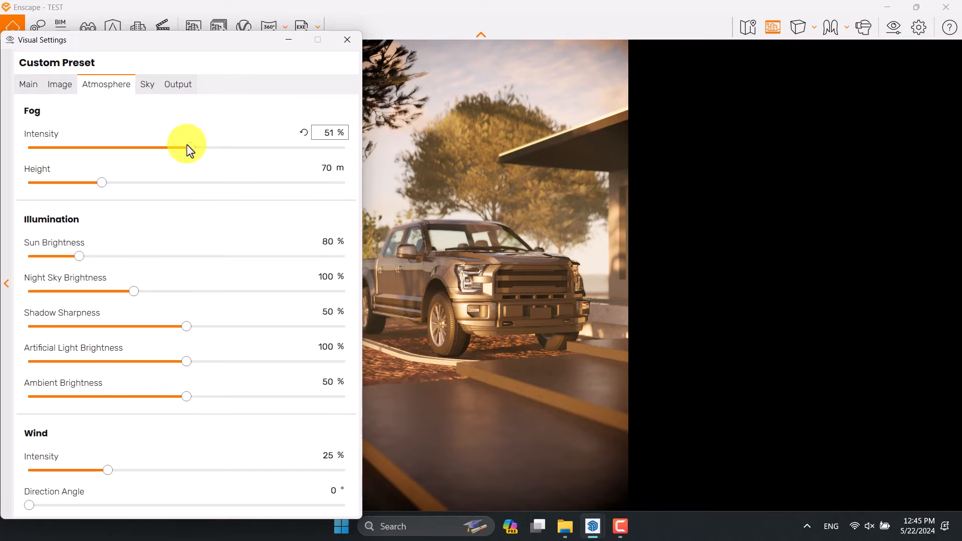
{"action": "left_click_drag", "start_coordinate": [186, 147], "coordinate": [219, 148]}
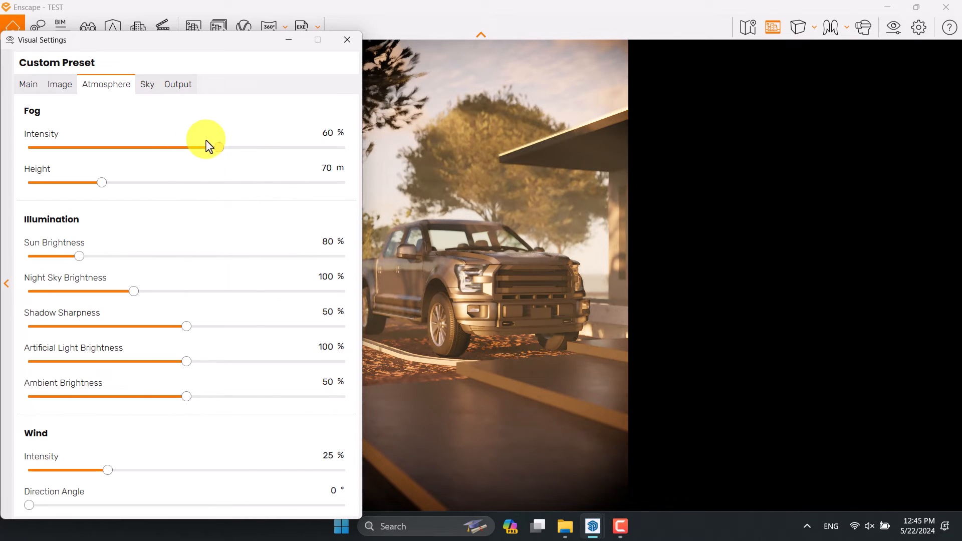
{"action": "left_click_drag", "start_coordinate": [218, 147], "coordinate": [245, 148]}
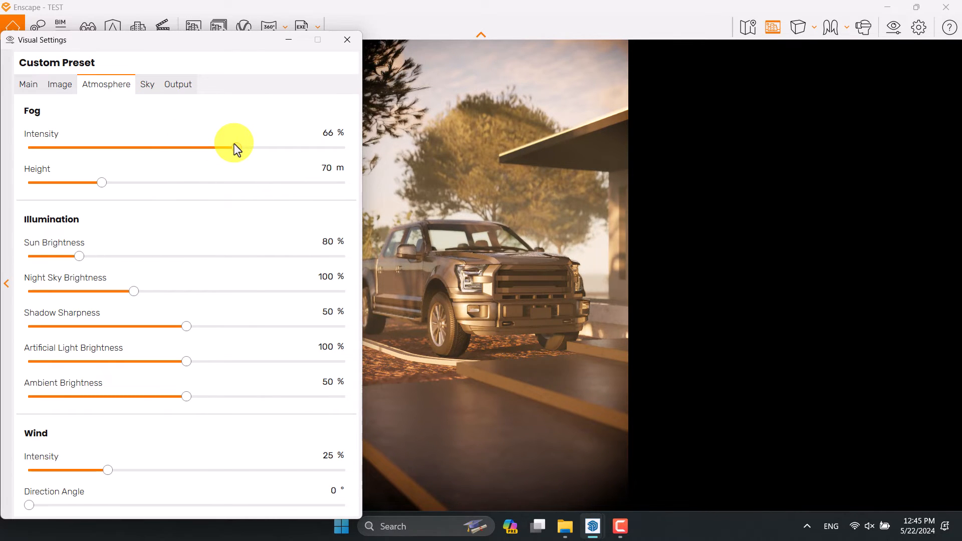
{"action": "left_click_drag", "start_coordinate": [229, 147], "coordinate": [246, 147]}
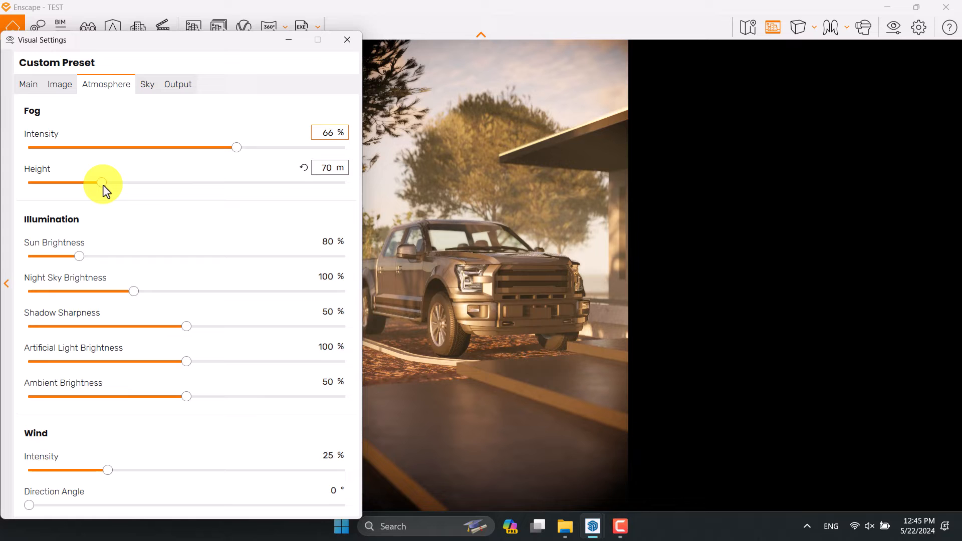
Adjust the fog height to 34 m
{"action": "left_click_drag", "start_coordinate": [102, 182], "coordinate": [90, 183]}
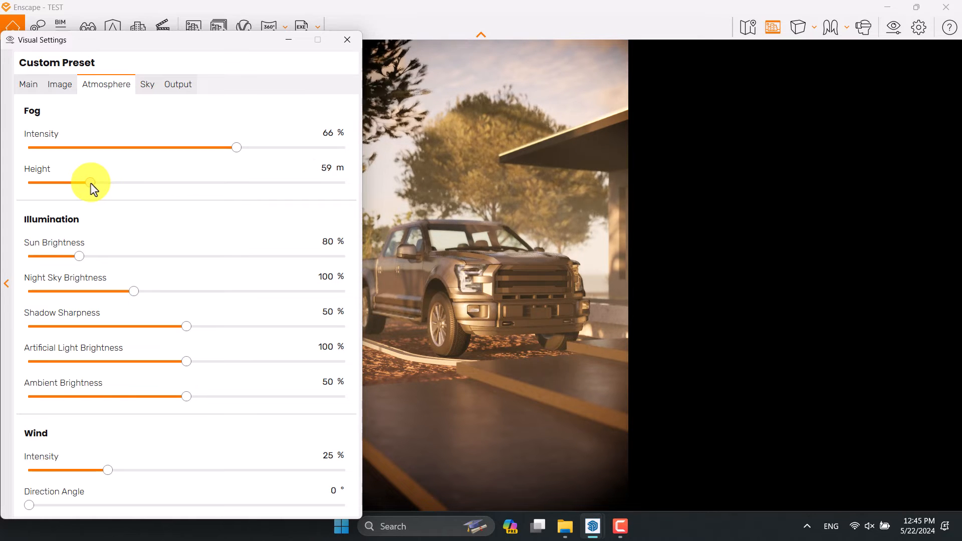
{"action": "left_click_drag", "start_coordinate": [91, 182], "coordinate": [54, 182]}
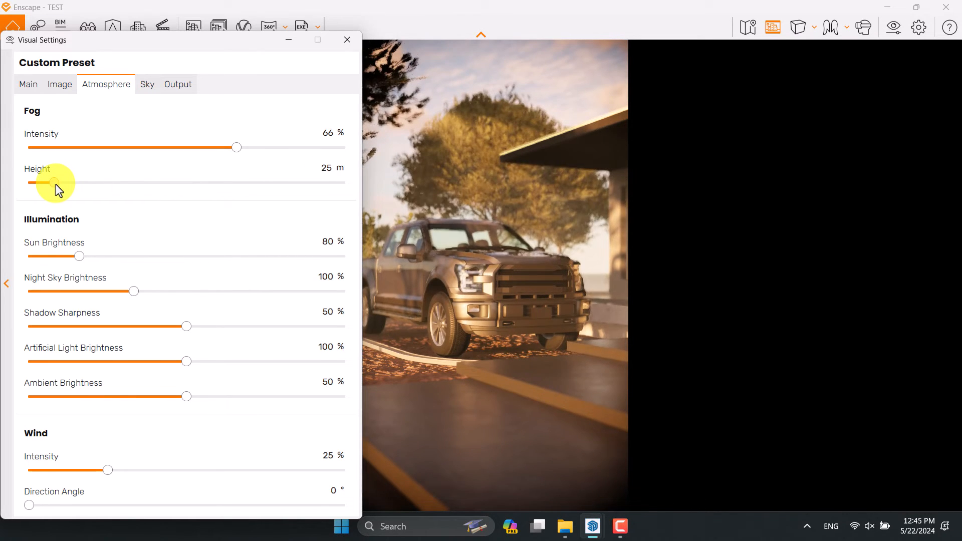
{"action": "left_click_drag", "start_coordinate": [54, 182], "coordinate": [31, 182]}
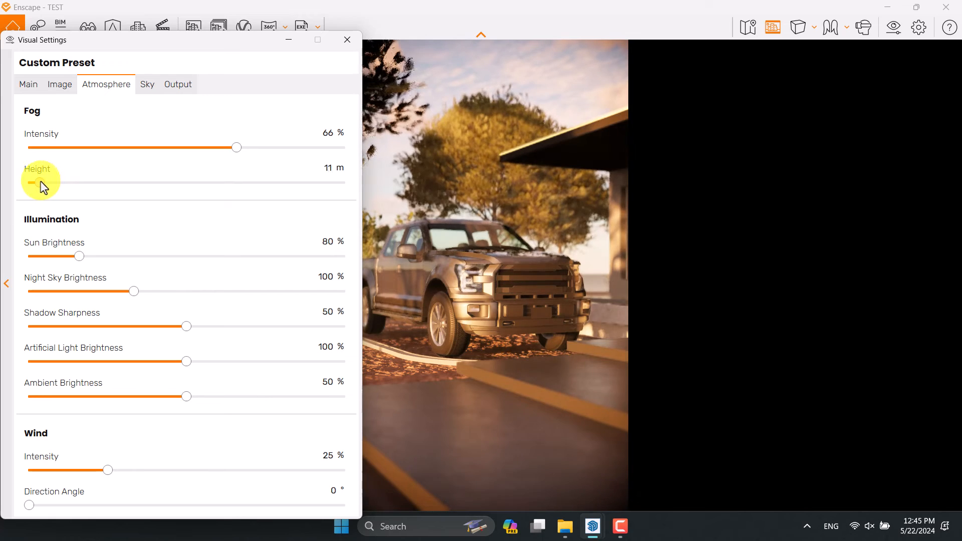
{"action": "left_click_drag", "start_coordinate": [30, 182], "coordinate": [35, 182]}
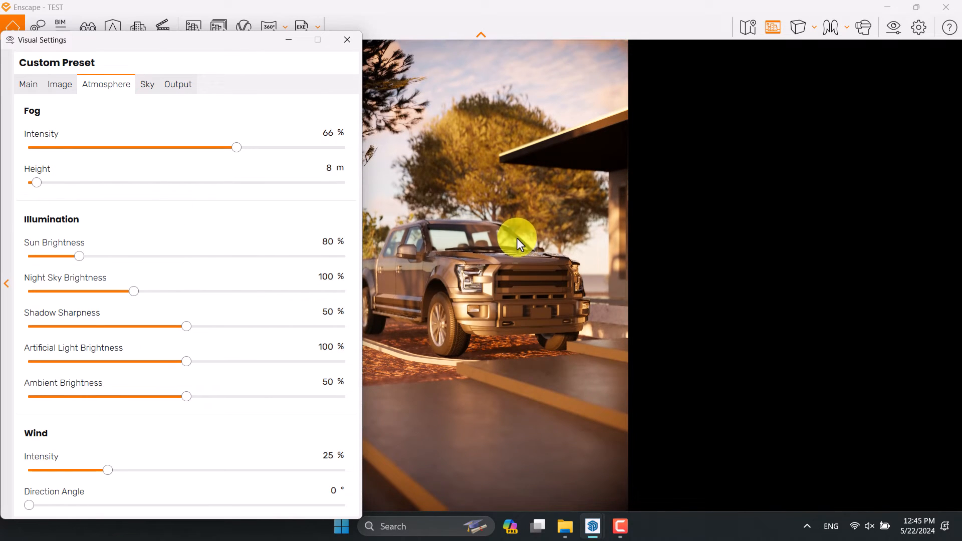
{"action": "left_click_drag", "start_coordinate": [37, 182], "coordinate": [59, 182]}
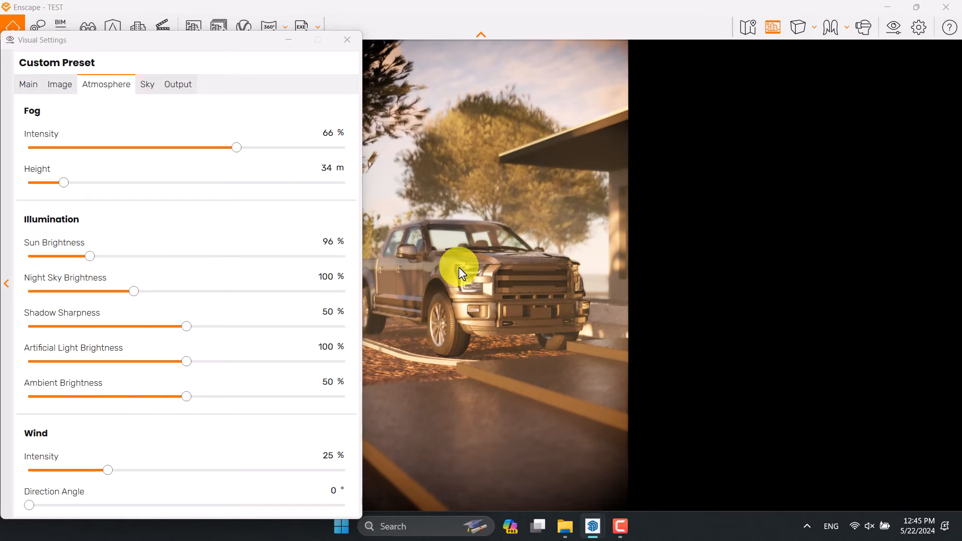
{"action": "mouse_move", "coordinate": [187, 326]}
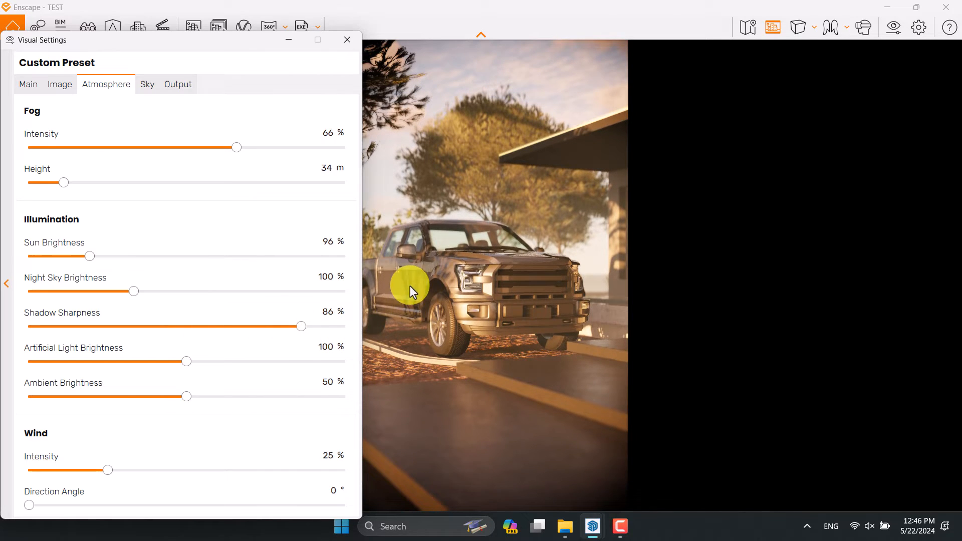
{"action": "mouse_move", "coordinate": [429, 257]}
{"action": "type", "text": "44"}
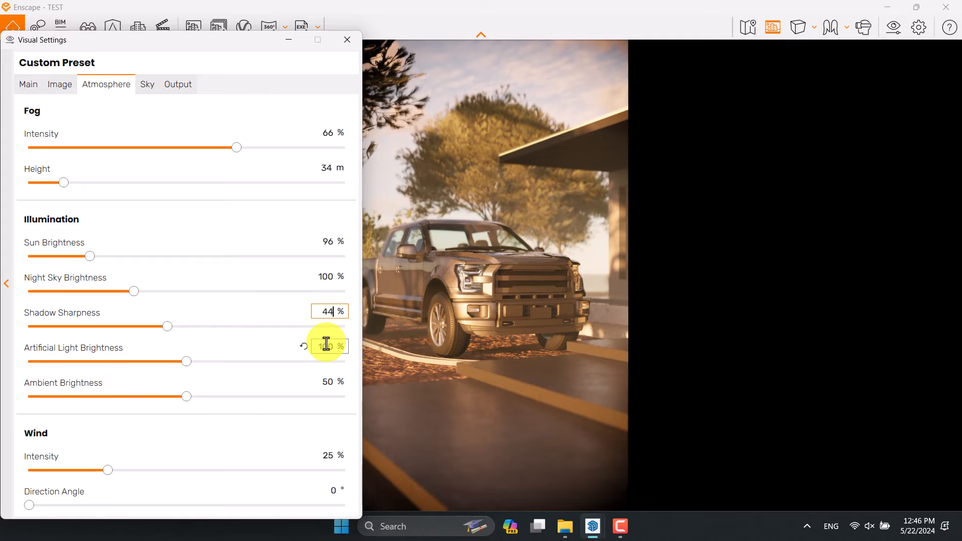
{"action": "mouse_move", "coordinate": [325, 345]}
{"action": "type", "text": "122"}
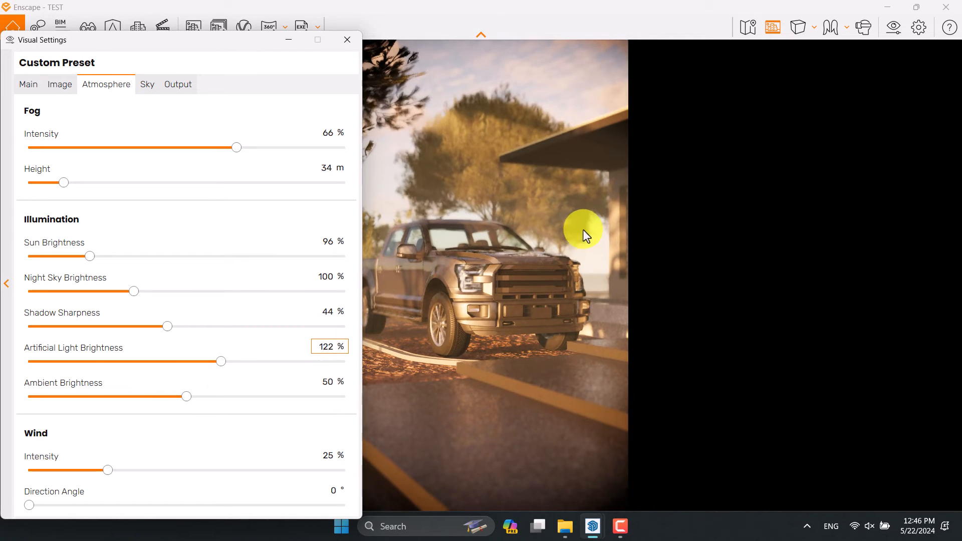
{"action": "mouse_move", "coordinate": [256, 391]}
{"action": "type", "text": "0"}
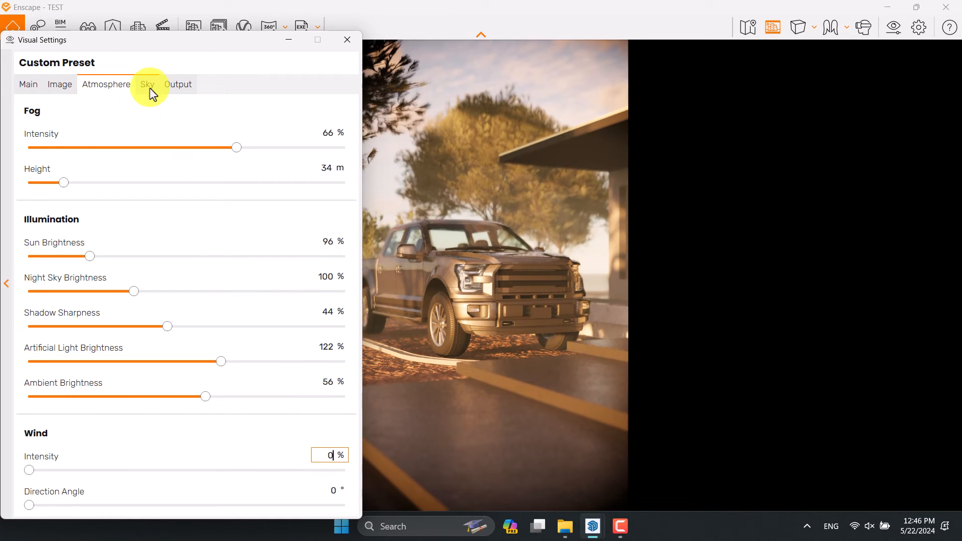
Set the sky horizon to White Cubes and lower cloud density to 11%
{"action": "left_click", "coordinate": [147, 84]}
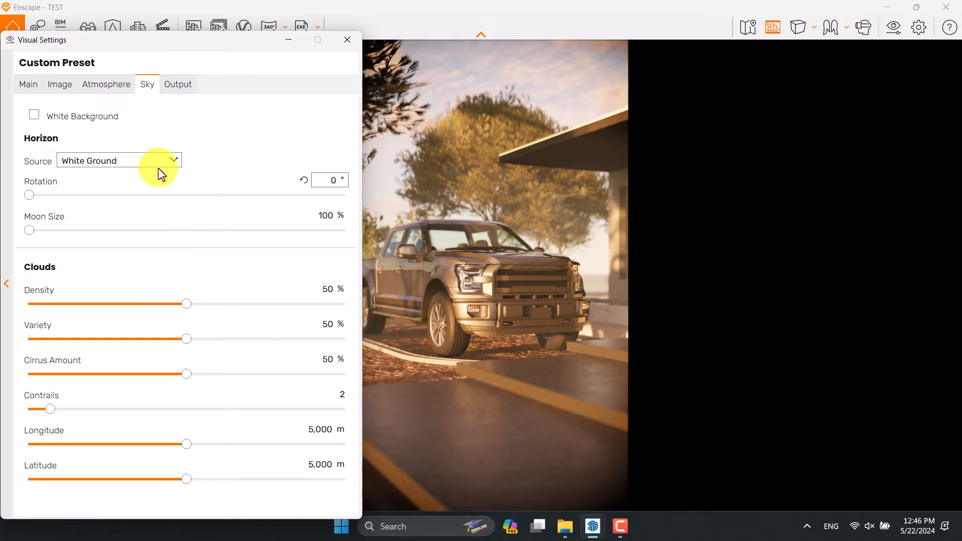
{"action": "mouse_move", "coordinate": [610, 256]}
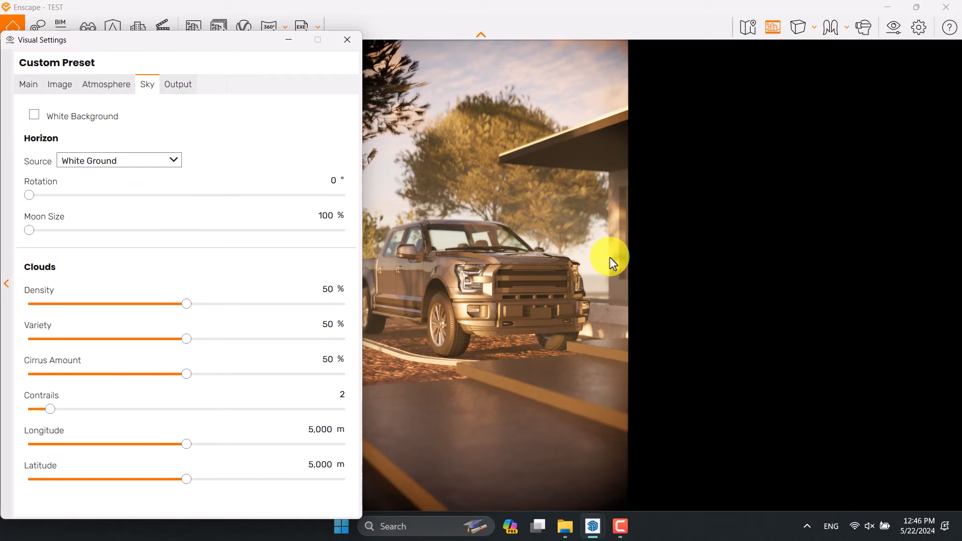
{"action": "mouse_move", "coordinate": [604, 282]}
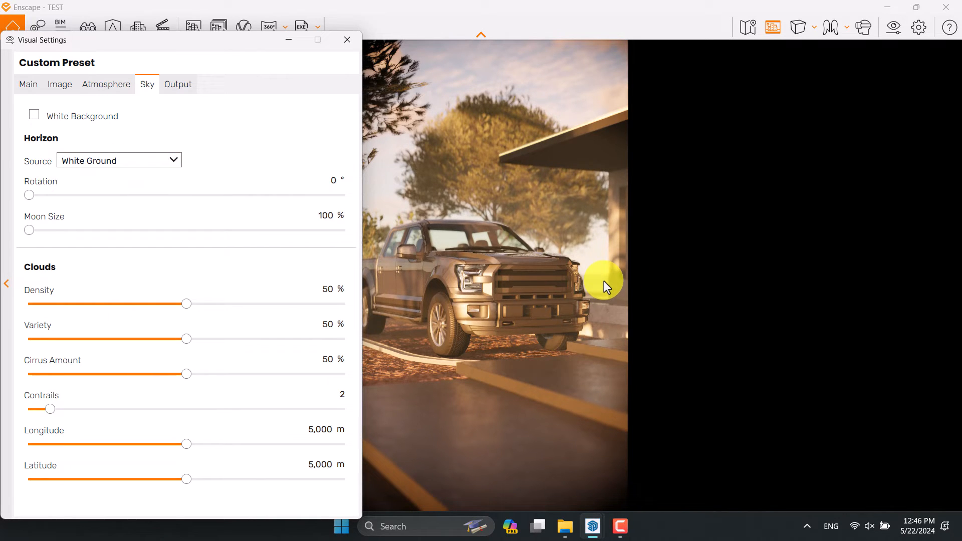
{"action": "mouse_move", "coordinate": [579, 316]}
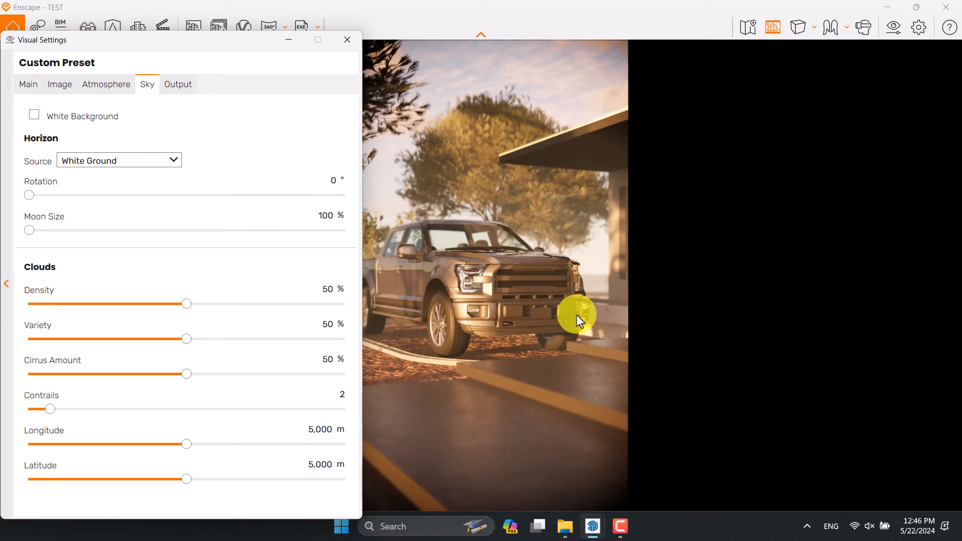
{"action": "mouse_move", "coordinate": [92, 166]}
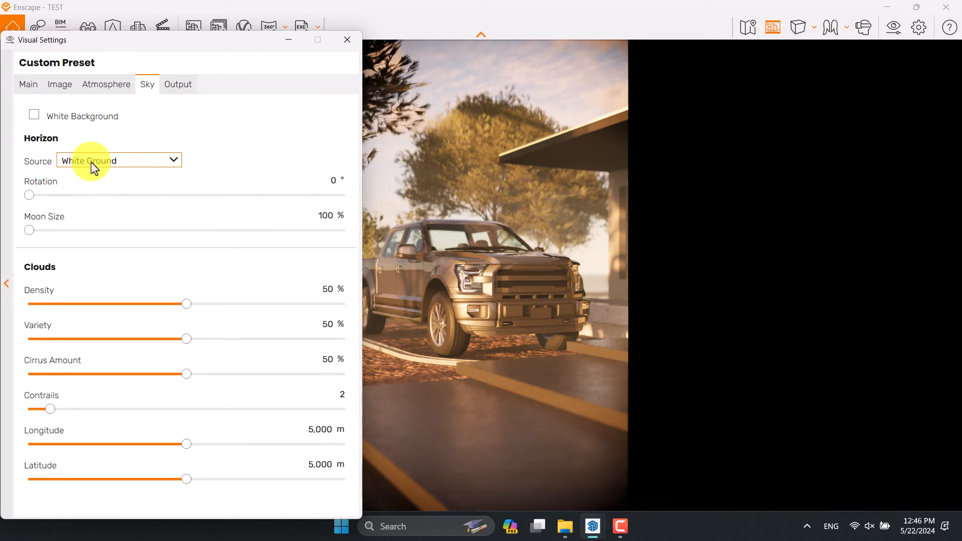
{"action": "left_click", "coordinate": [119, 160]}
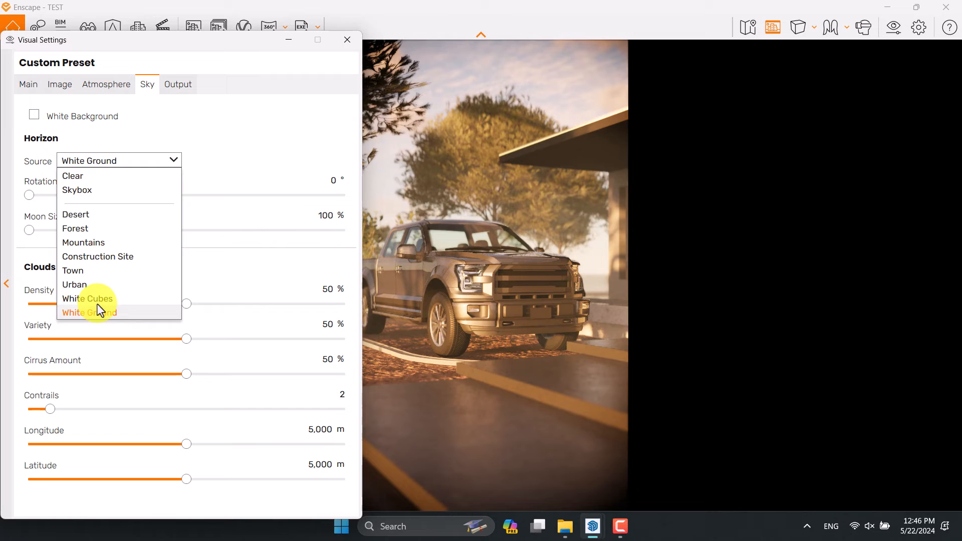
{"action": "left_click", "coordinate": [87, 298]}
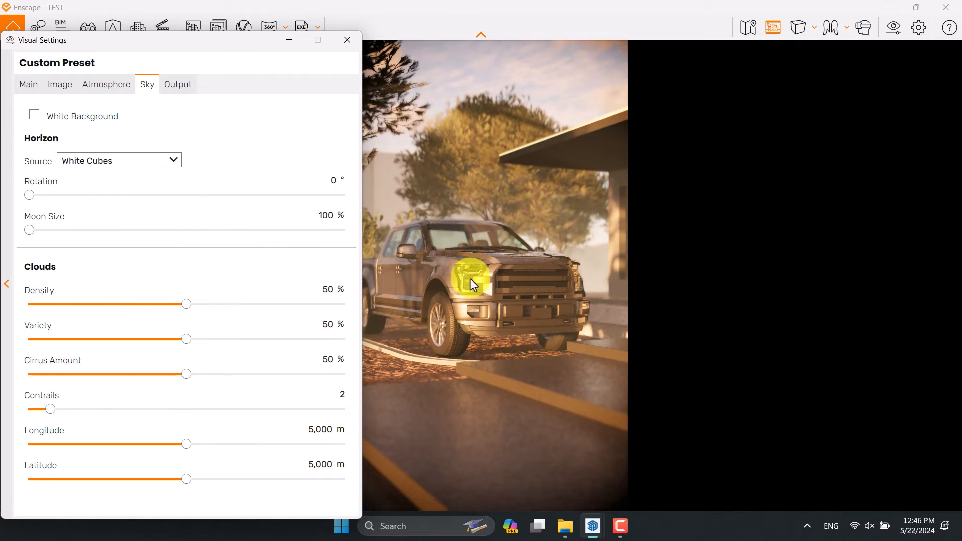
{"action": "mouse_move", "coordinate": [468, 182]}
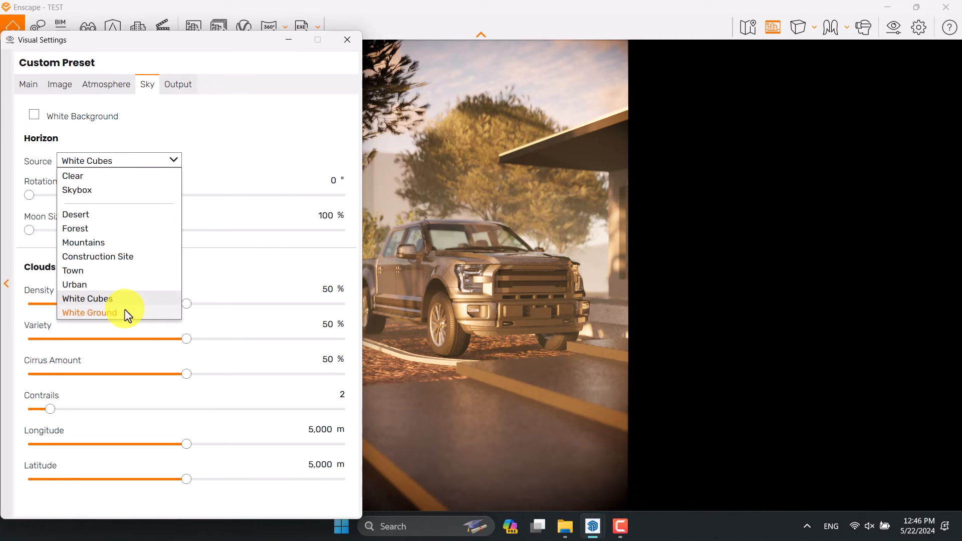
{"action": "mouse_move", "coordinate": [119, 305]}
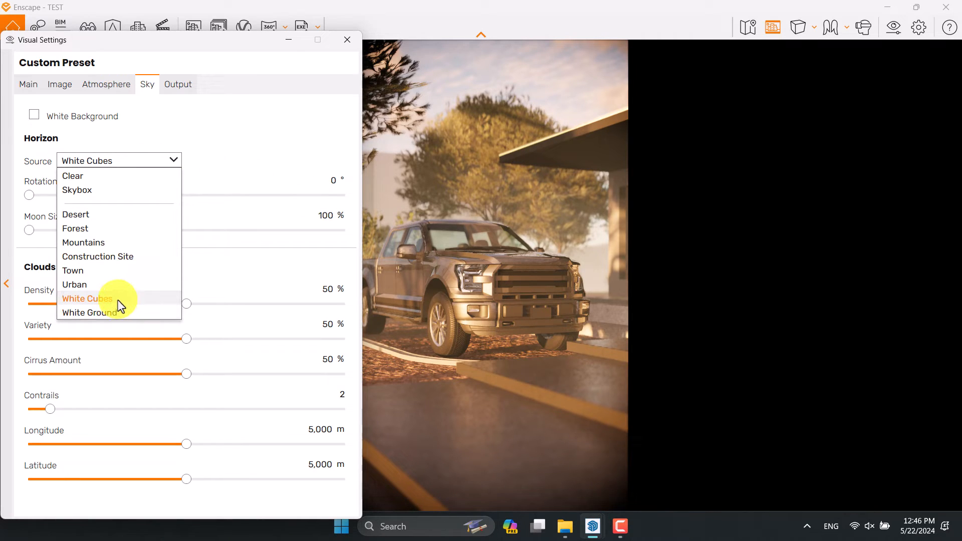
{"action": "left_click", "coordinate": [86, 298]}
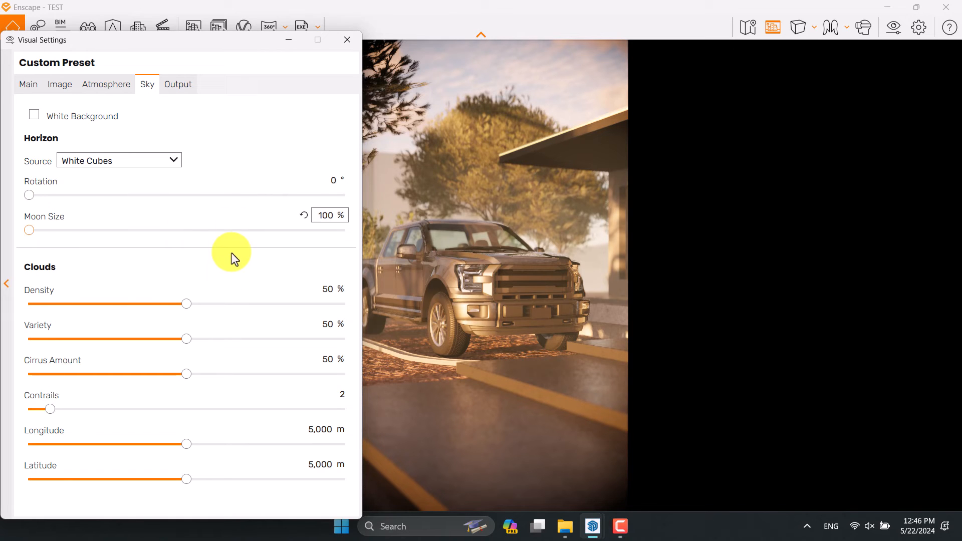
{"action": "mouse_move", "coordinate": [185, 304]}
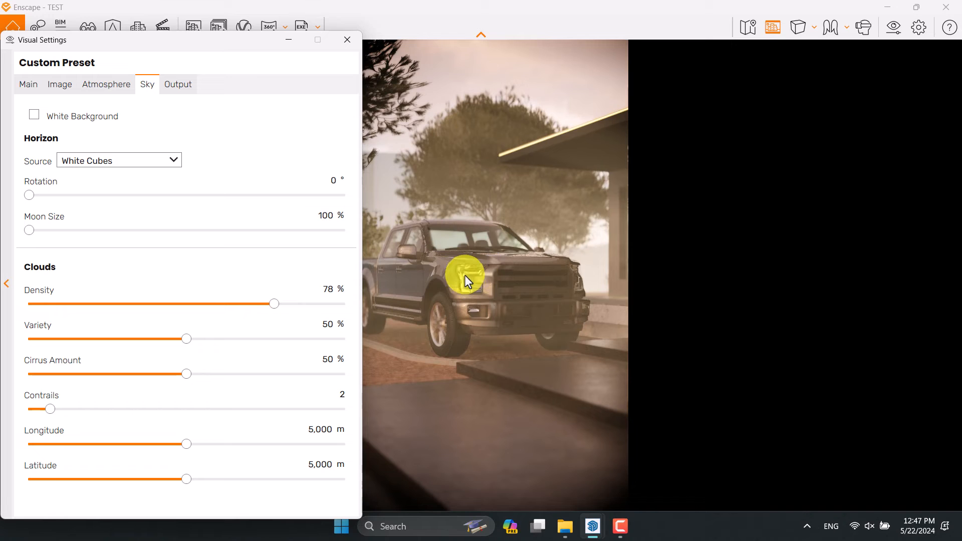
{"action": "double_click", "coordinate": [327, 289]}
{"action": "type", "text": "11"}
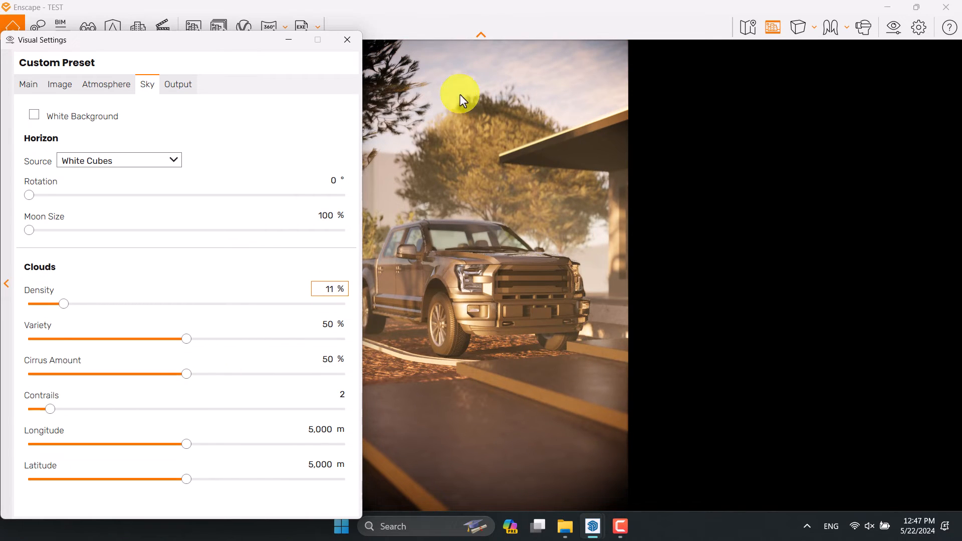
{"action": "mouse_move", "coordinate": [526, 61]}
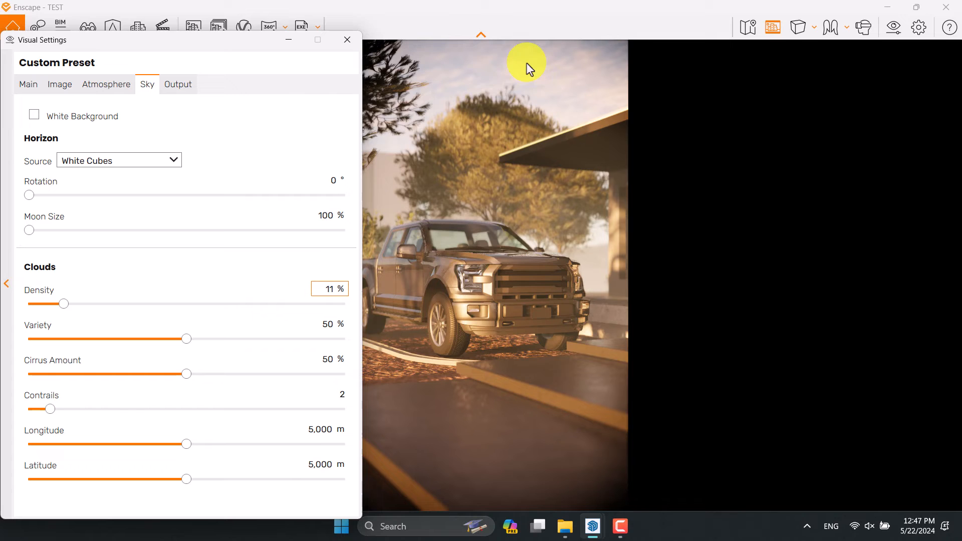
{"action": "mouse_move", "coordinate": [552, 90]}
{"action": "type", "text": "0"}
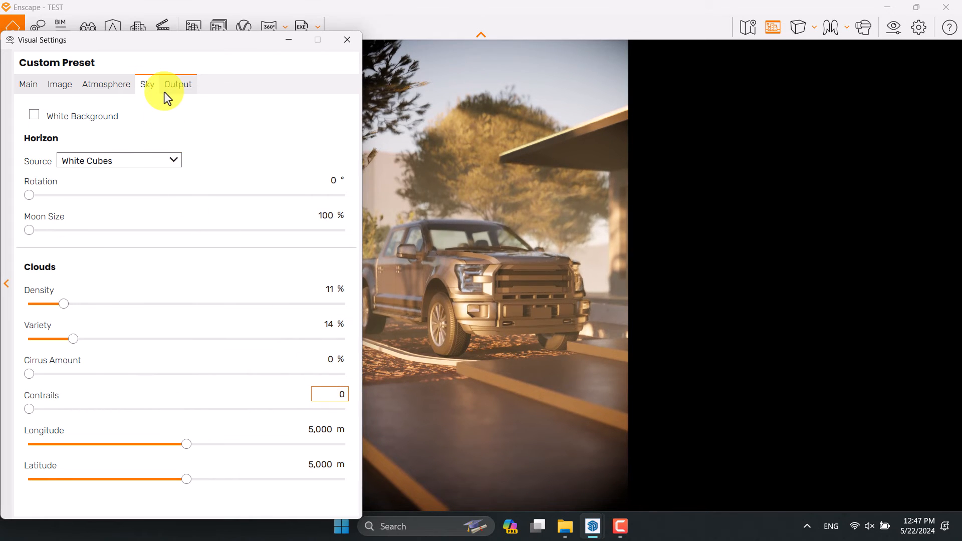
Enter a custom 1920 × 2920 output resolution and keep PNG as the file format
{"action": "left_click", "coordinate": [177, 84]}
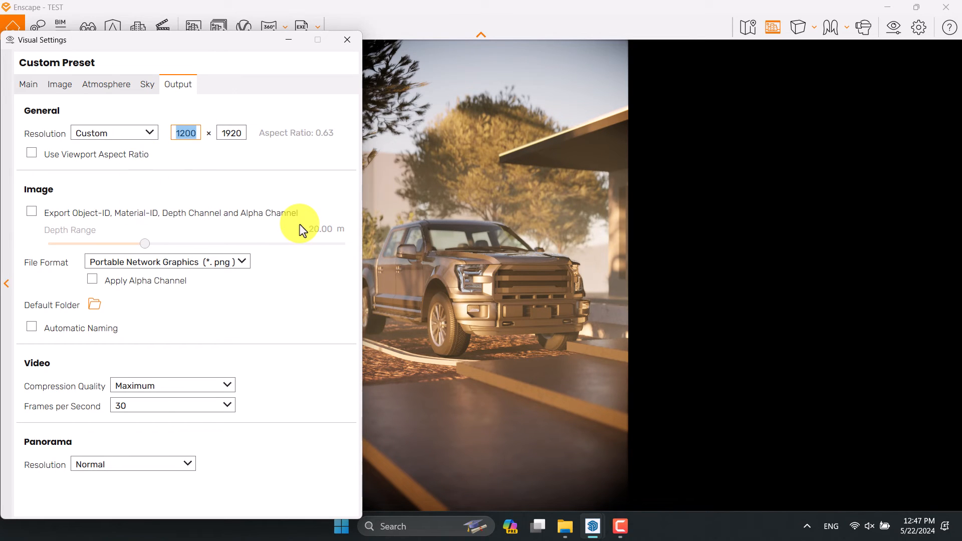
{"action": "mouse_move", "coordinate": [307, 258]}
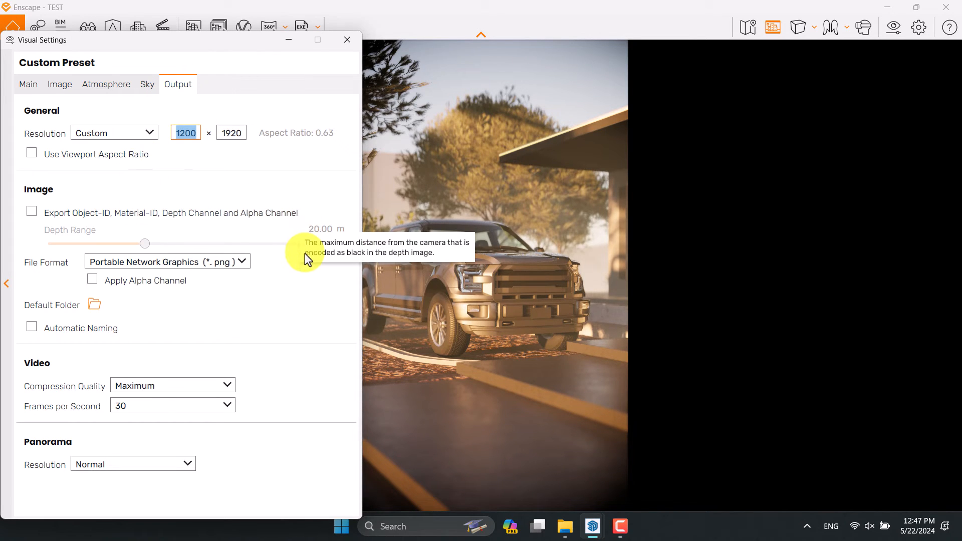
{"action": "mouse_move", "coordinate": [267, 220]}
{"action": "type", "text": "1920"}
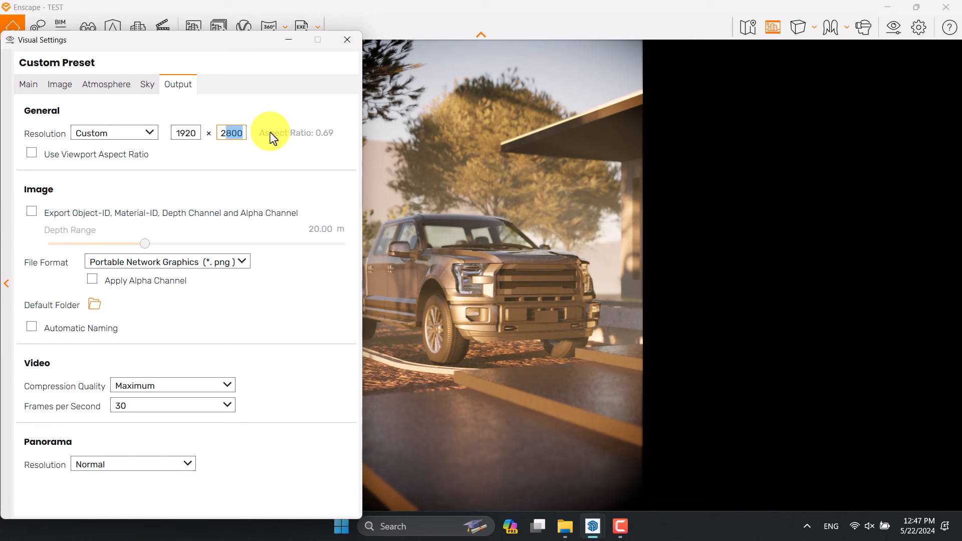
{"action": "type", "text": "2920"}
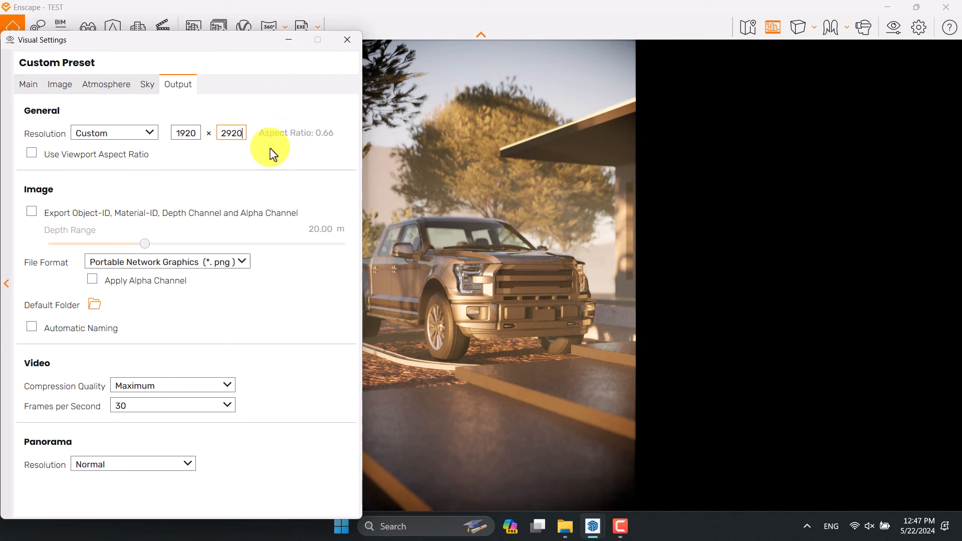
{"action": "mouse_move", "coordinate": [574, 380]}
{"action": "type", "text": "5000"}
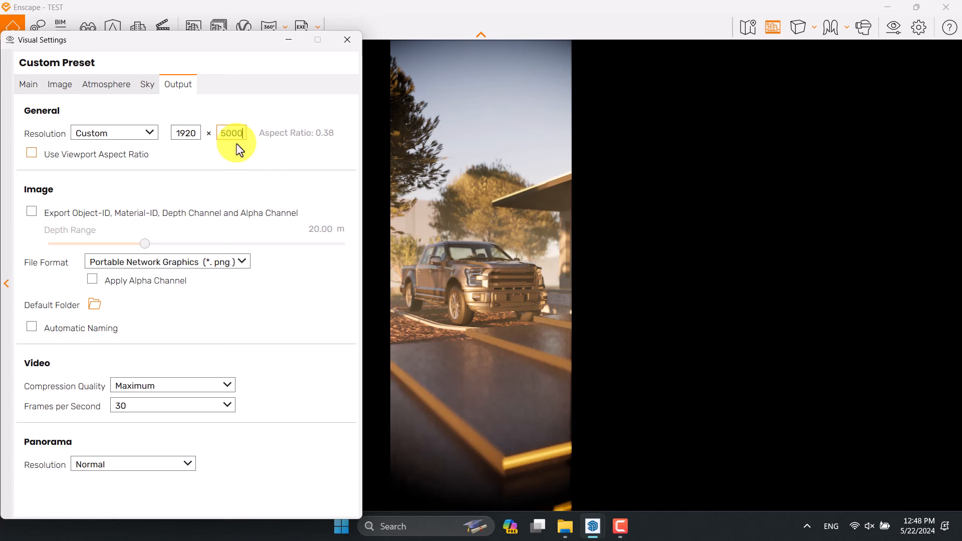
{"action": "type", "text": "3"}
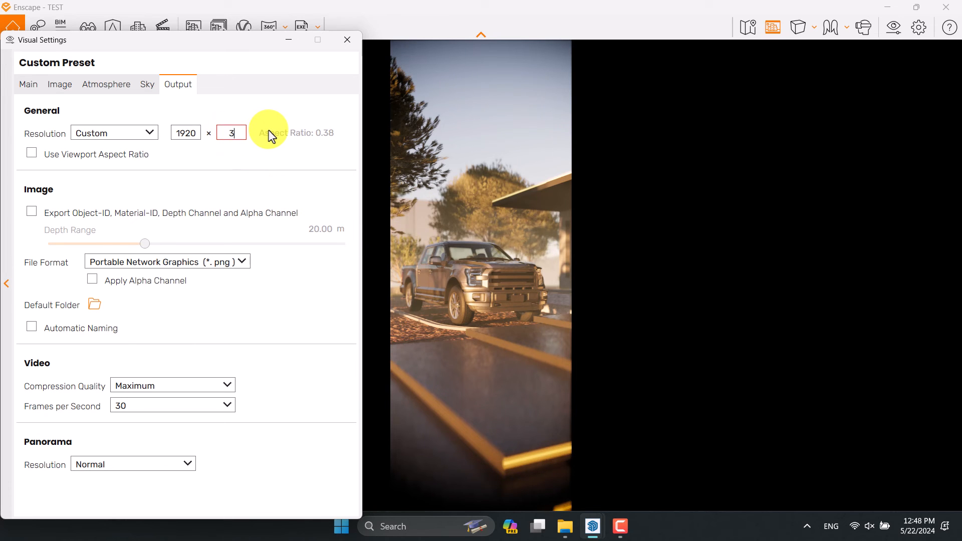
{"action": "type", "text": "000"}
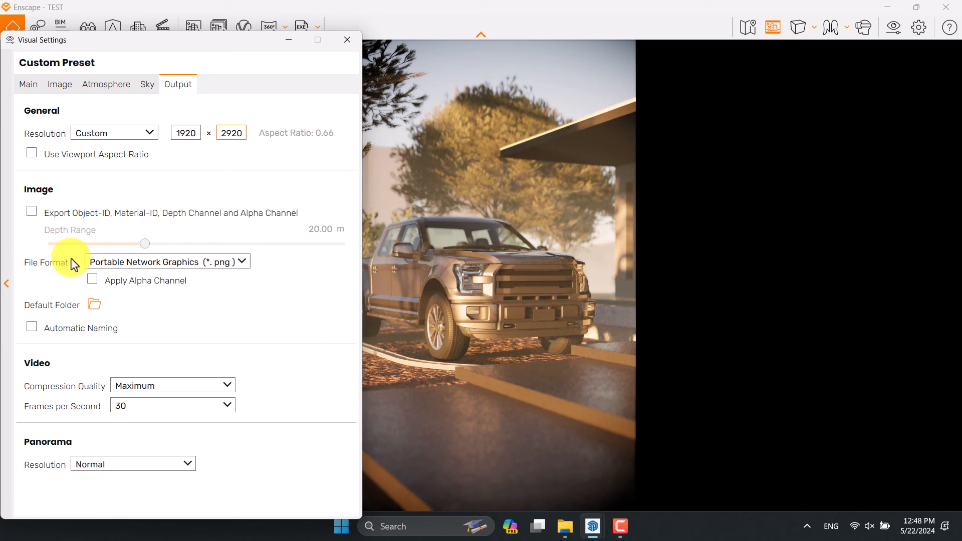
{"action": "left_click", "coordinate": [167, 262]}
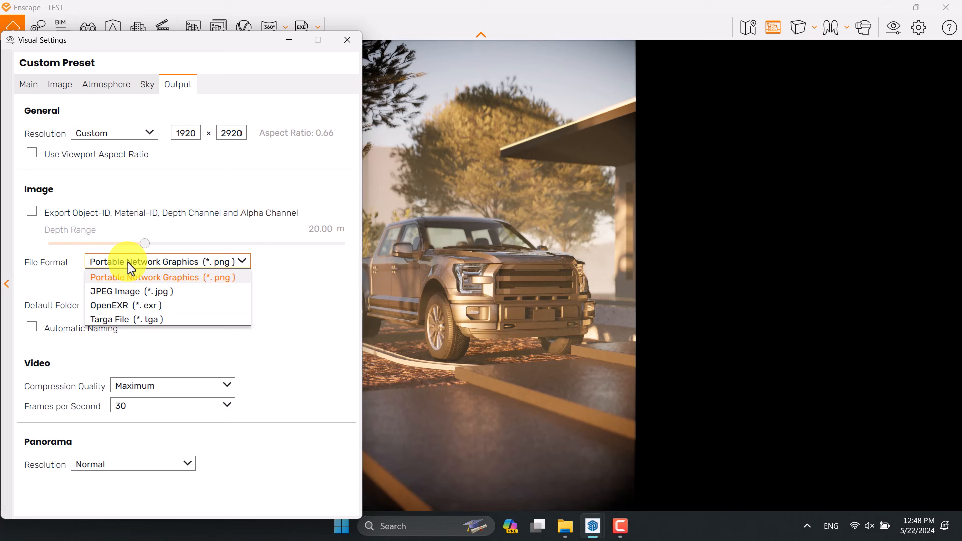
{"action": "left_click", "coordinate": [28, 85]}
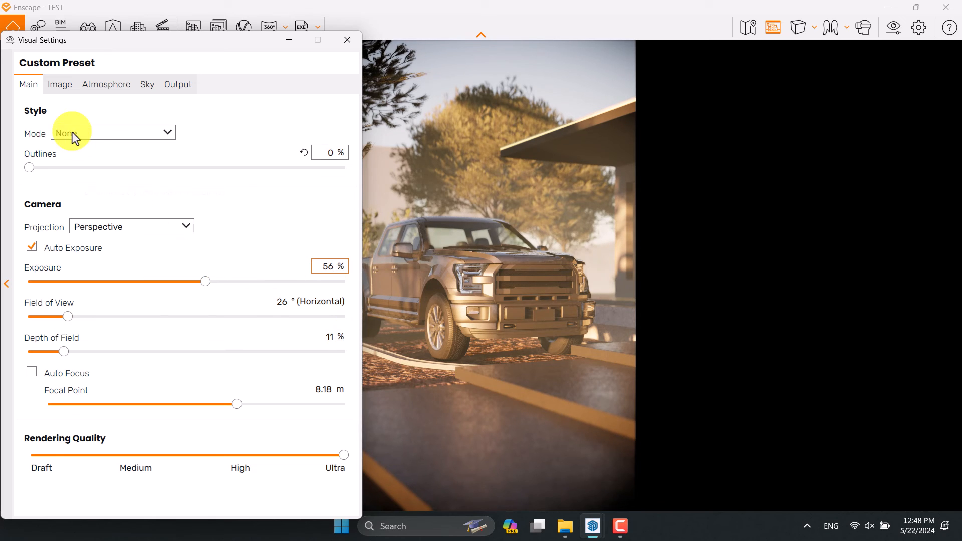
Review the Image settings and close Visual Settings to show the portrait truck view
{"action": "left_click", "coordinate": [59, 84]}
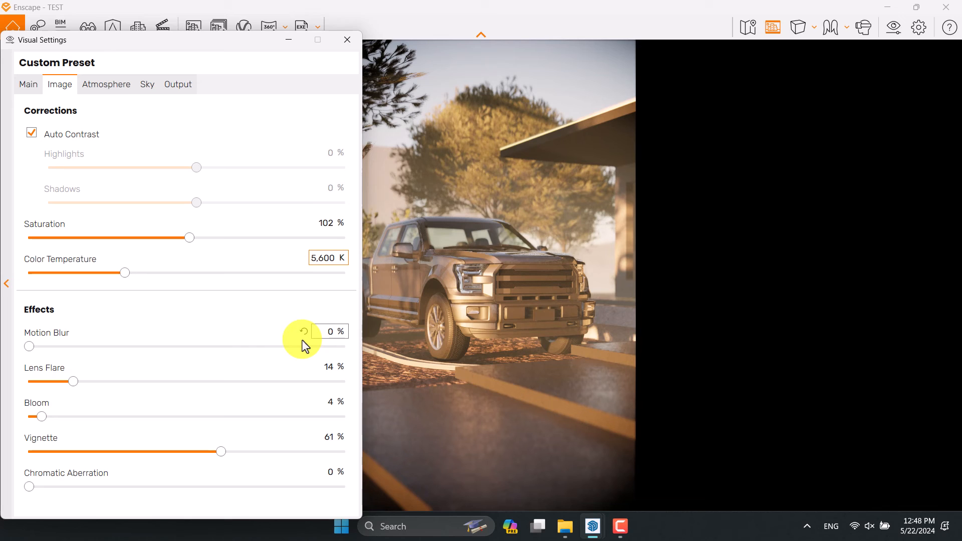
{"action": "mouse_move", "coordinate": [347, 39]}
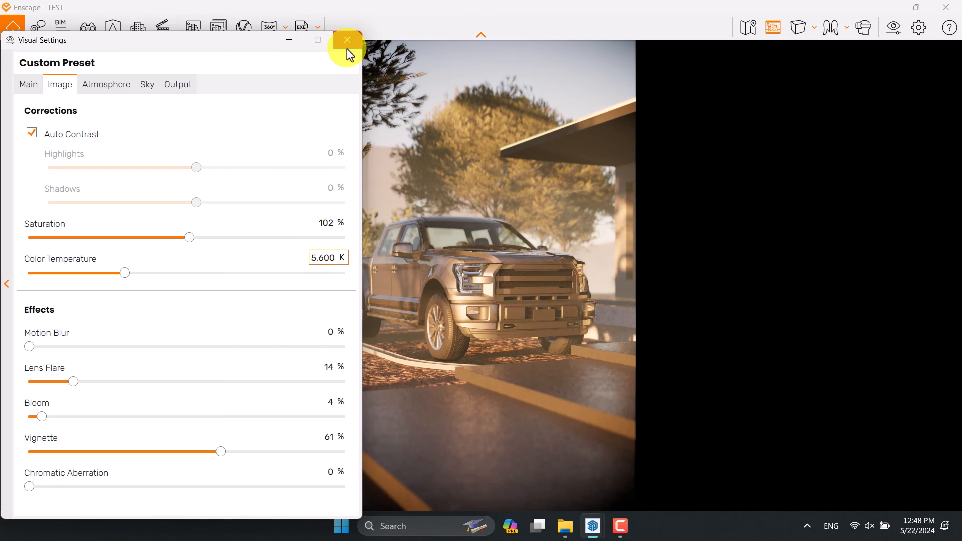
{"action": "left_click", "coordinate": [346, 39]}
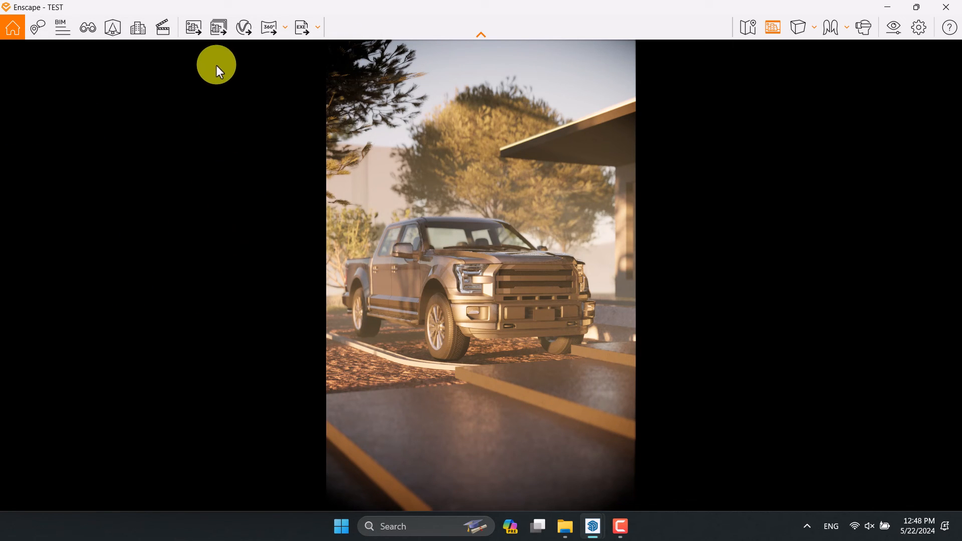
{"action": "mouse_move", "coordinate": [194, 27]}
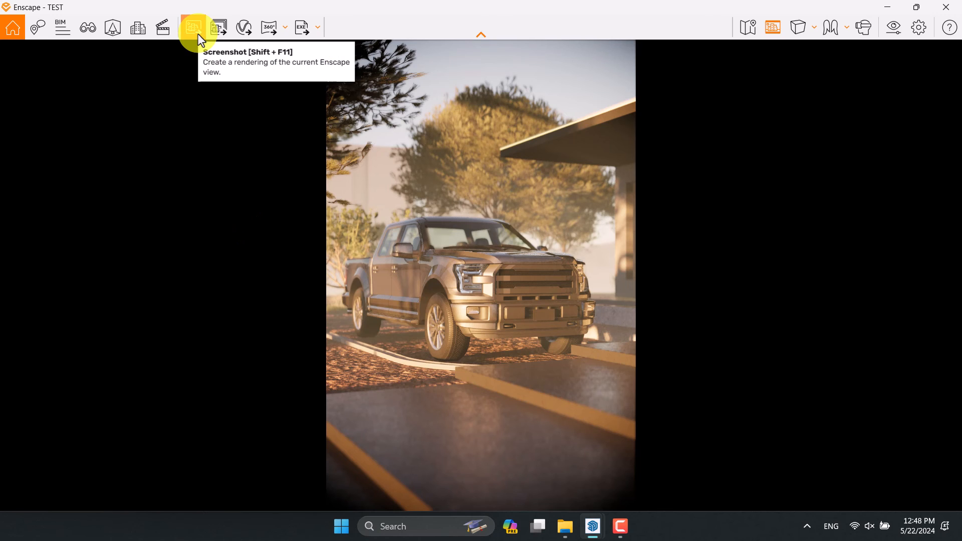
Export a screenshot named 'Automotive Render' to the Desktop as a PNG
{"action": "left_click", "coordinate": [193, 27]}
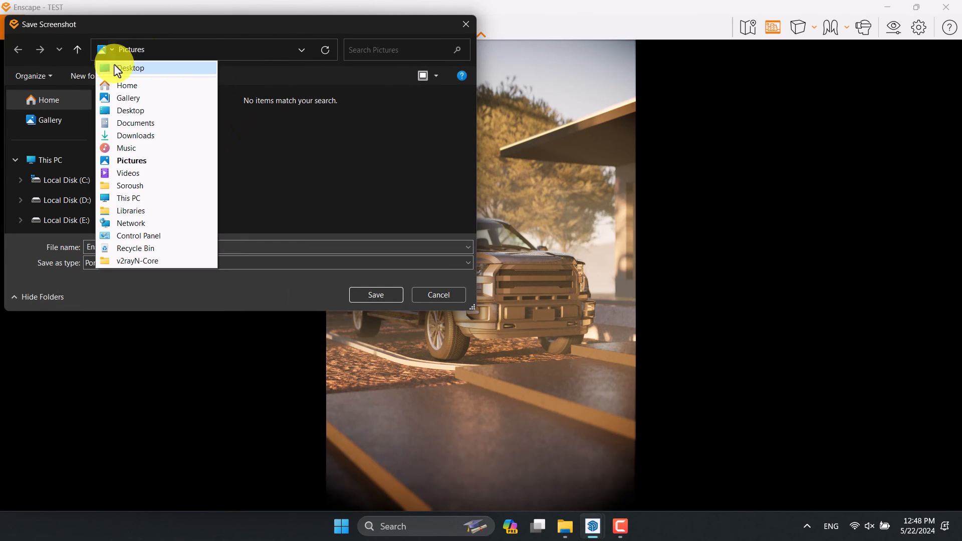
{"action": "left_click", "coordinate": [130, 67]}
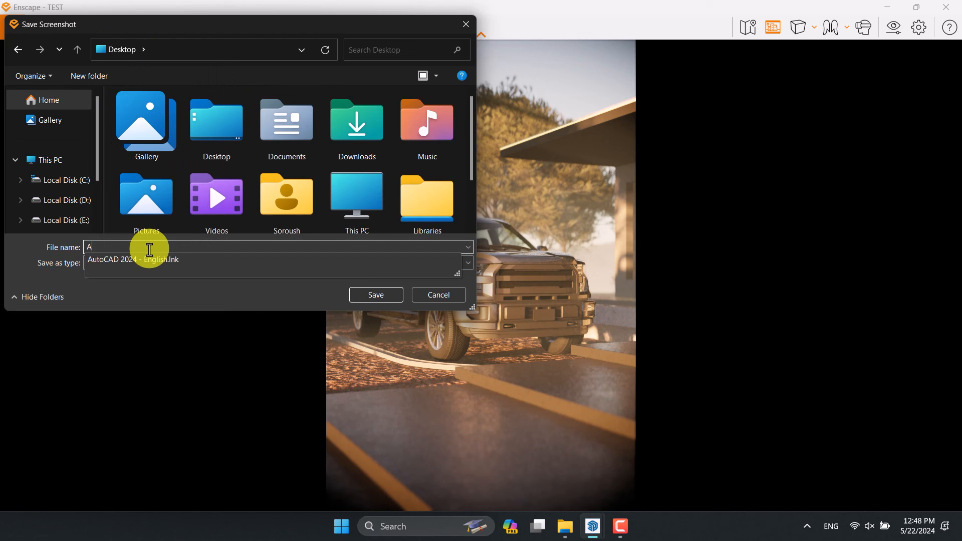
{"action": "type", "text": "utomotive"}
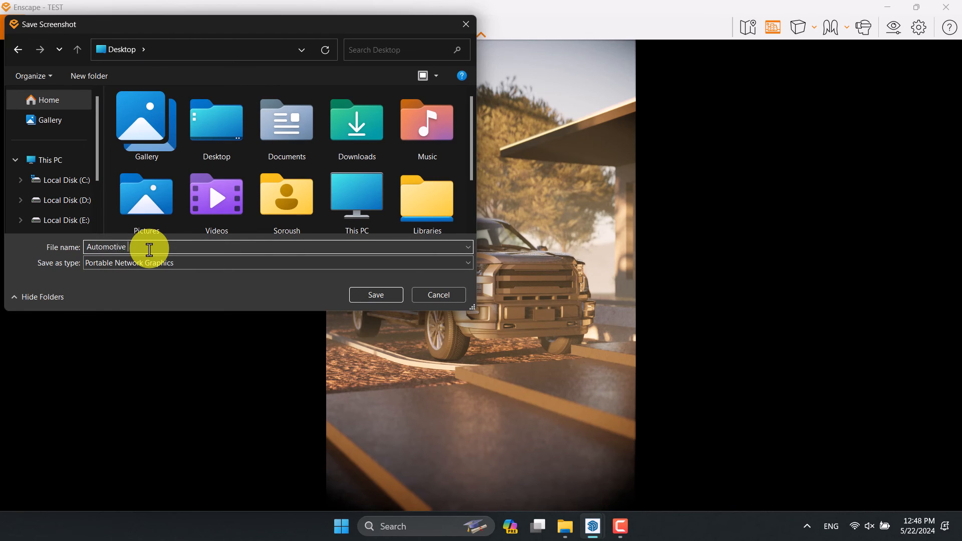
{"action": "type", "text": "Render"}
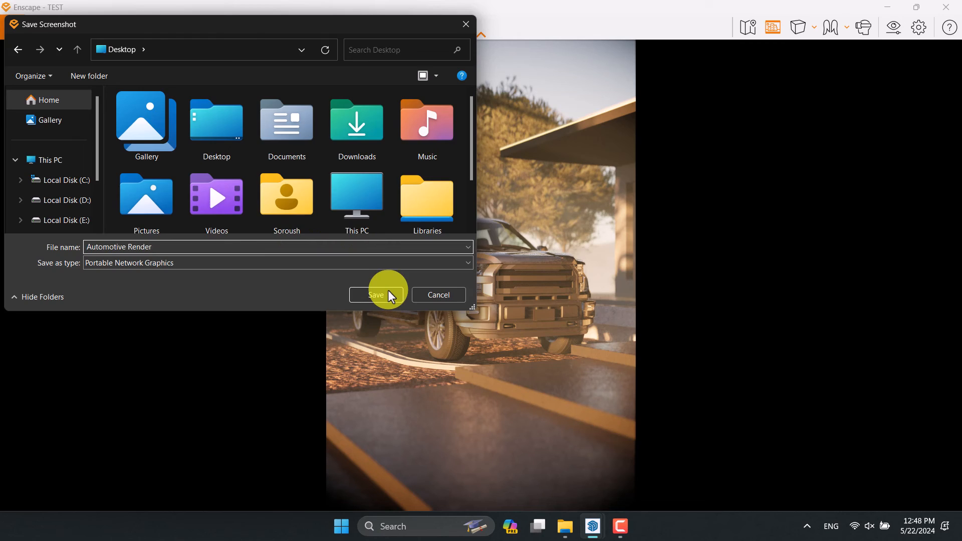
{"action": "left_click", "coordinate": [376, 295]}
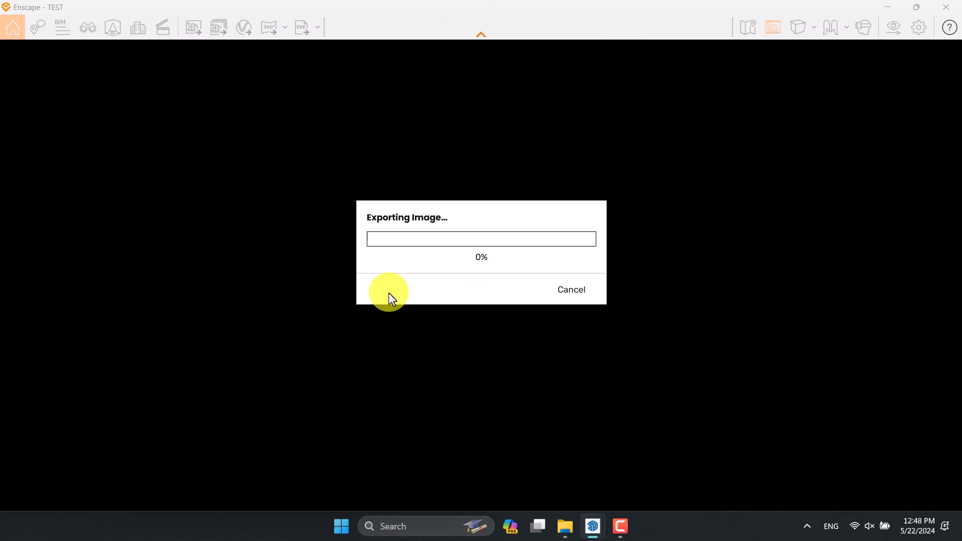